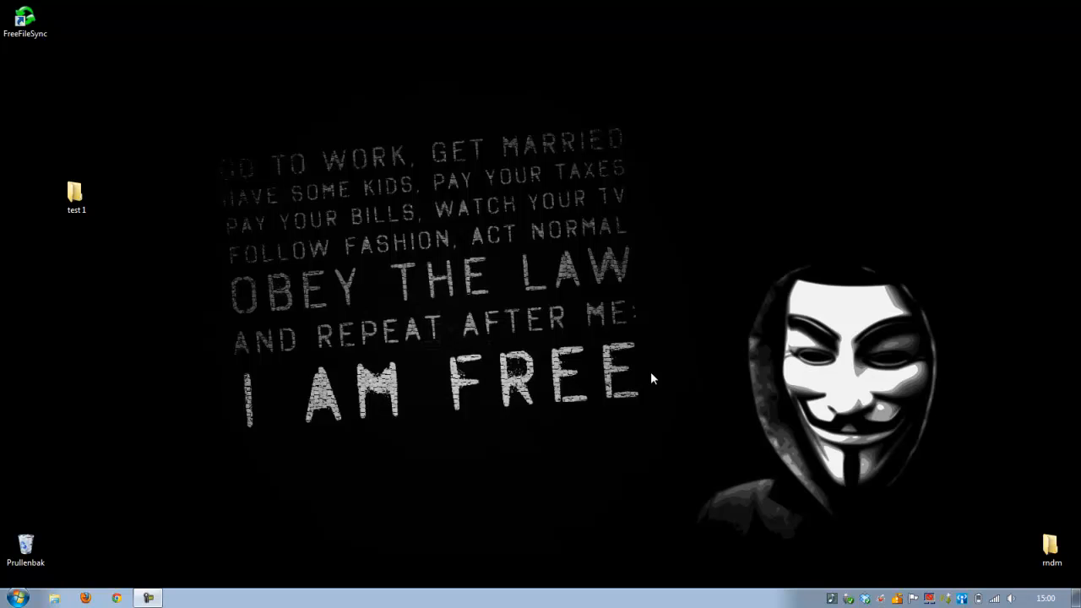
{"action": "mouse_move", "coordinate": [687, 330]}
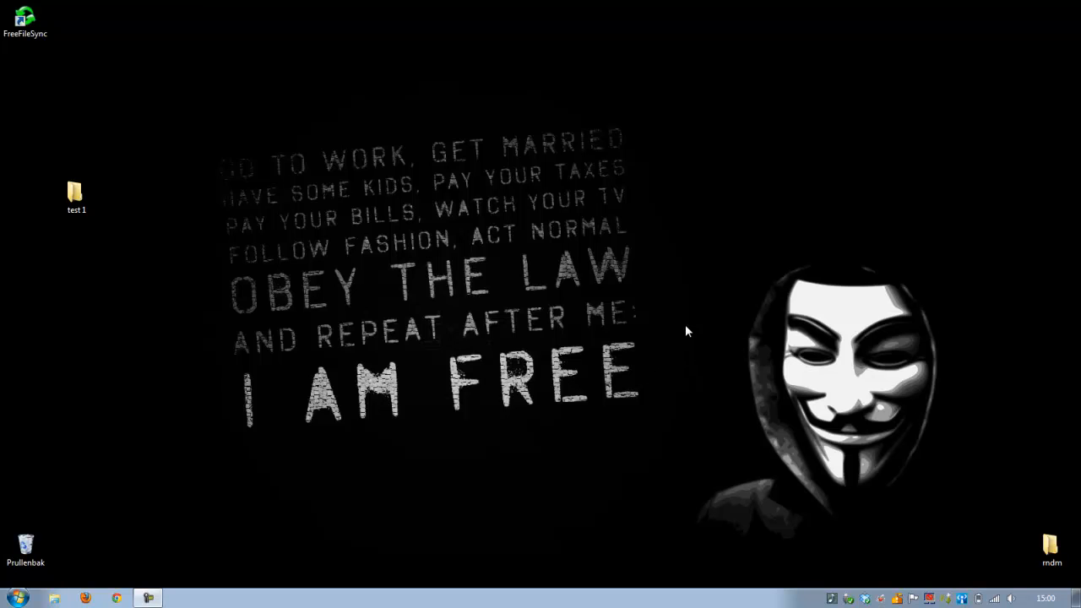
{"action": "mouse_move", "coordinate": [740, 338]}
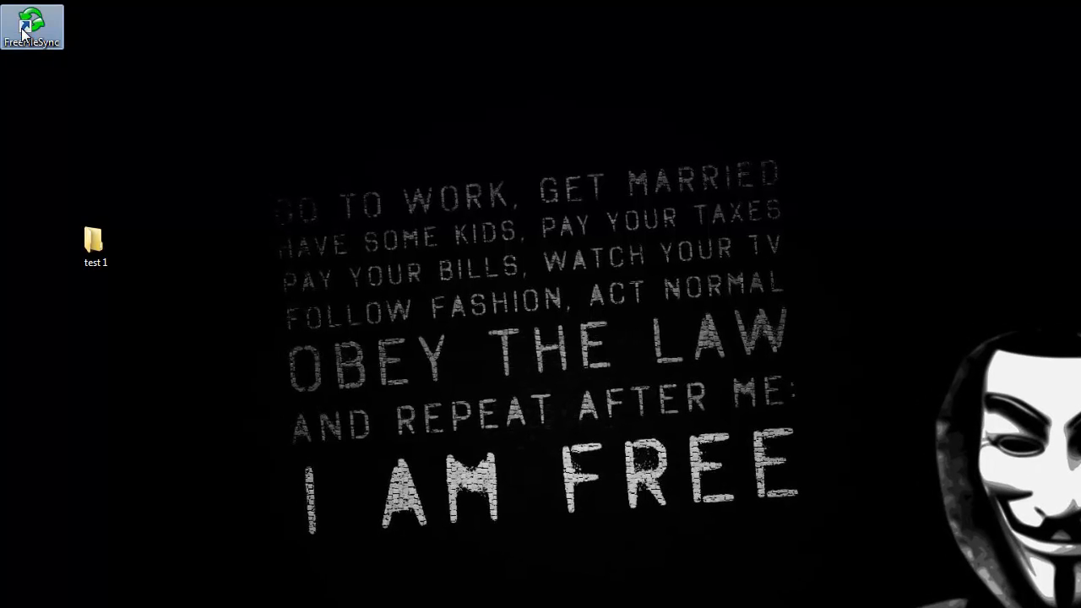
- Launch FreeFileSync and pair Desktop\test 1 on the left with G:\test 2 on the right
{"action": "double_click", "coordinate": [30, 21]}
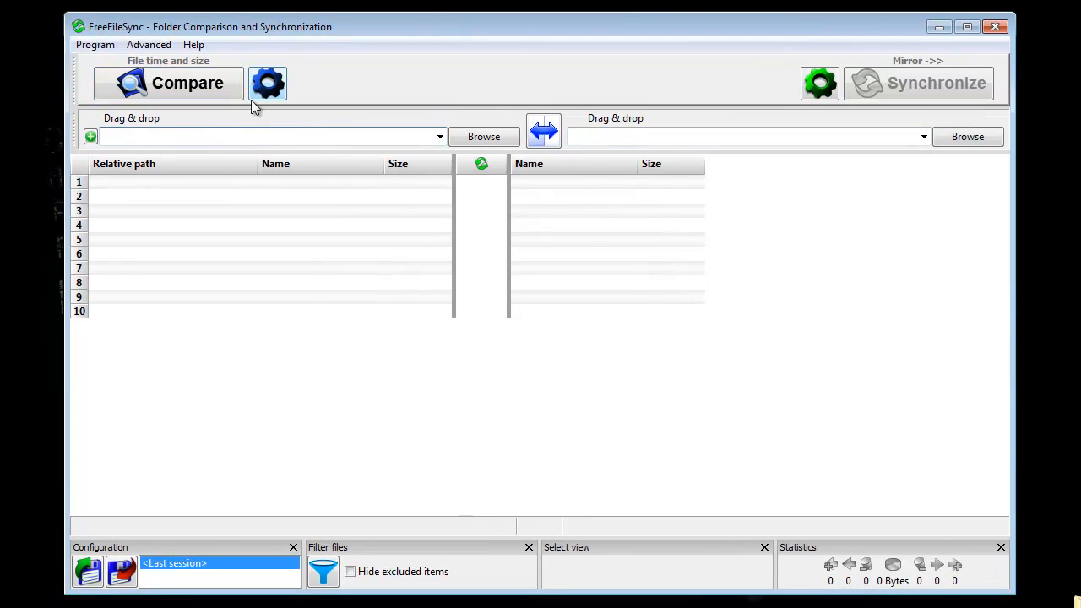
{"action": "left_click", "coordinate": [270, 136]}
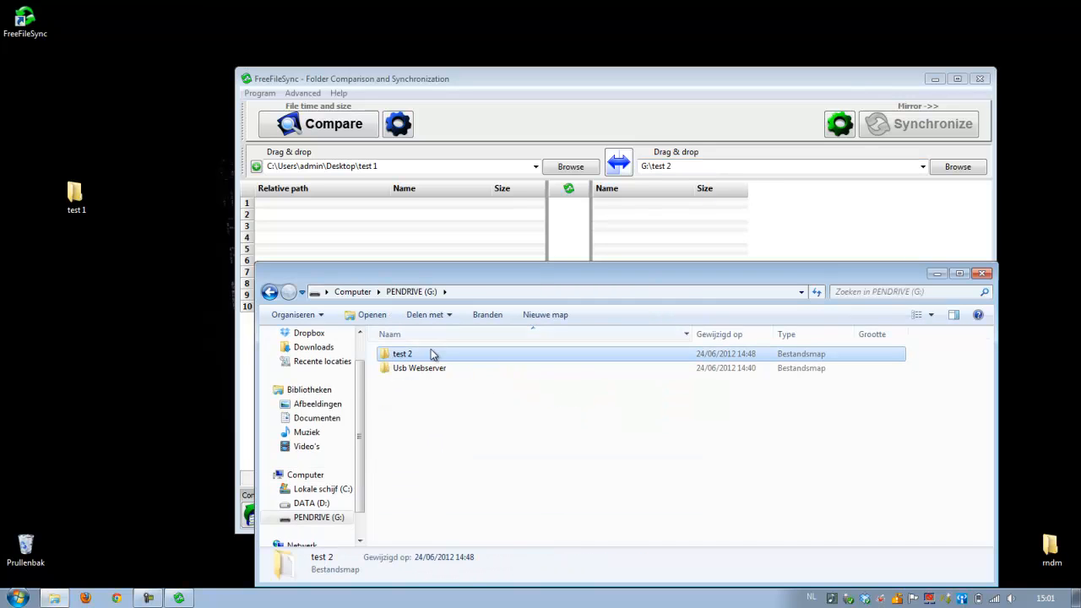
{"action": "double_click", "coordinate": [402, 353]}
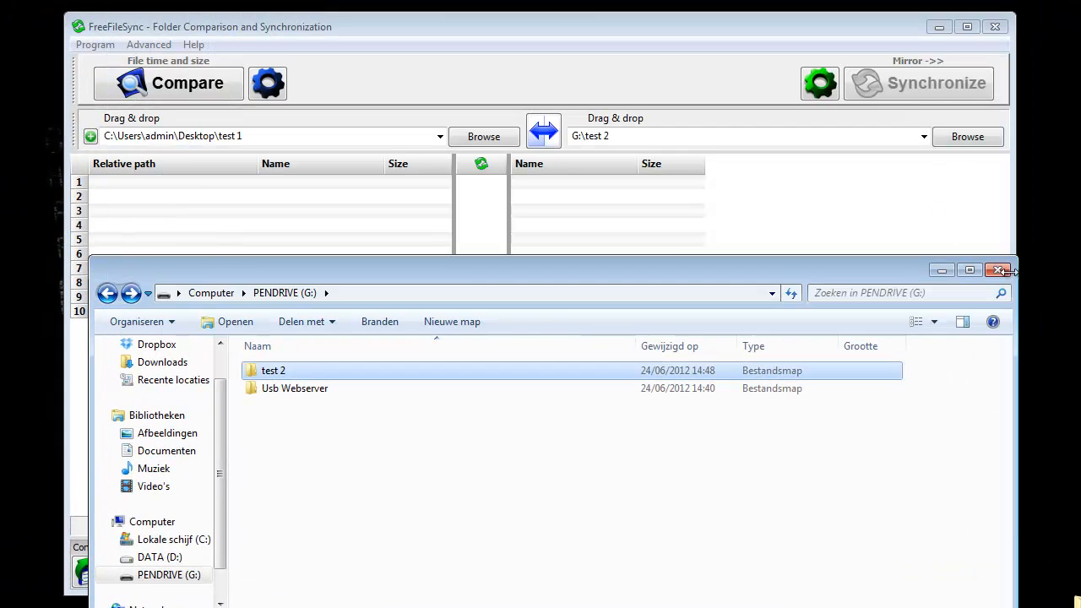
- Close the pendrive window and compare the two folders, finding zero files on both sides
{"action": "left_click", "coordinate": [1000, 270]}
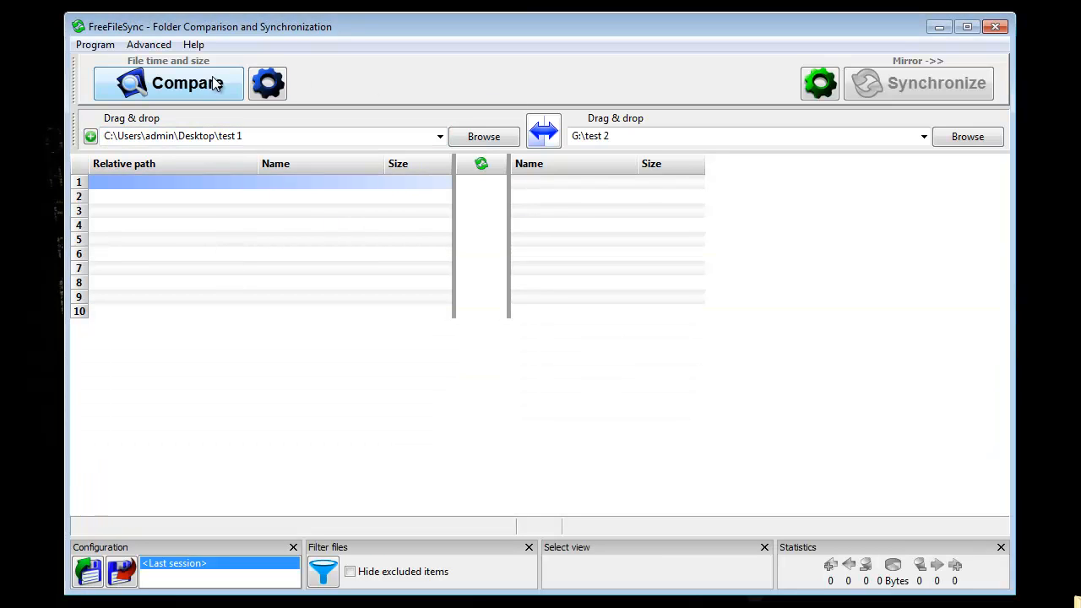
{"action": "left_click", "coordinate": [169, 83]}
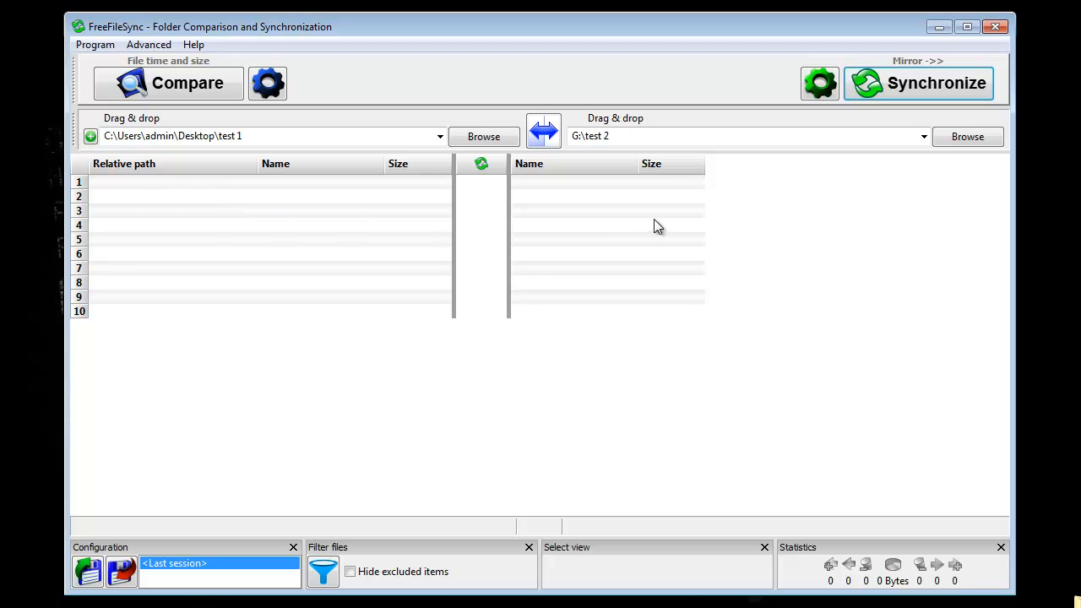
{"action": "mouse_move", "coordinate": [550, 258]}
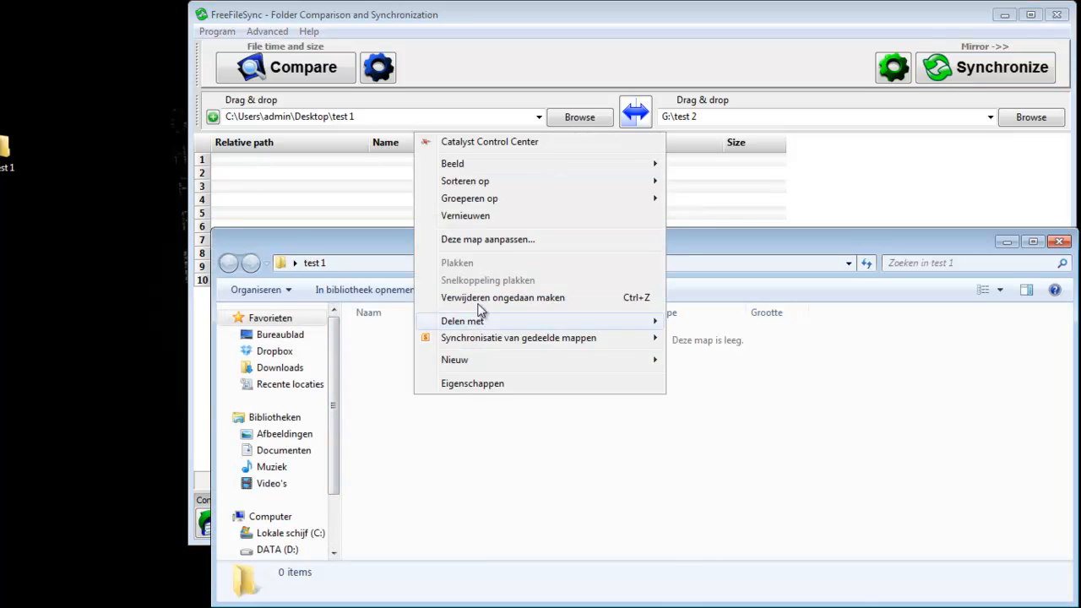
- Create a 'test youtube' text document in test 1 holding a one-line test sentence and save it
{"action": "left_click", "coordinate": [454, 359]}
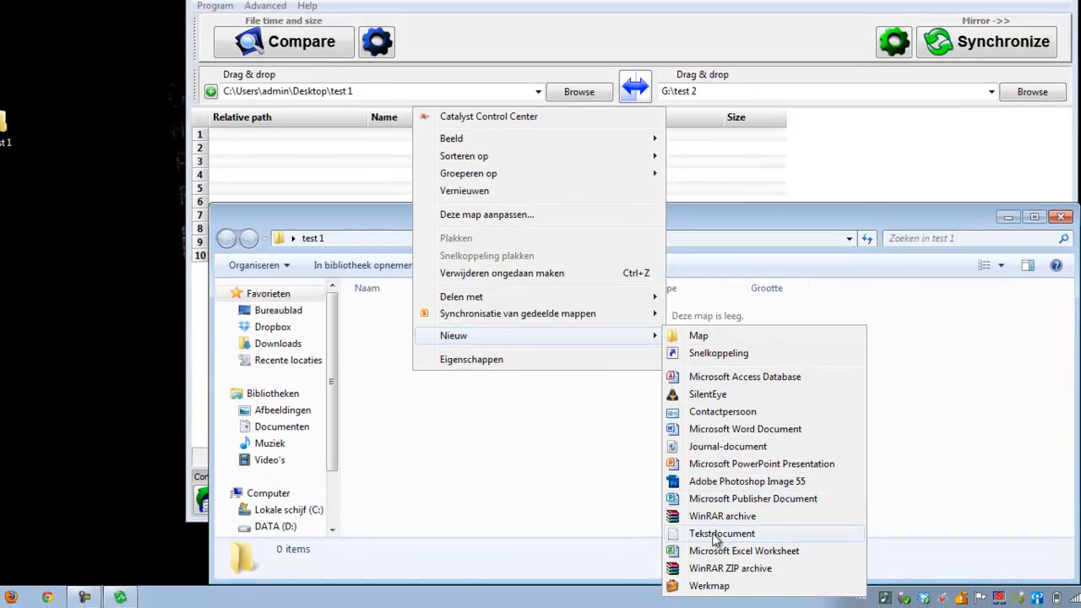
{"action": "left_click", "coordinate": [721, 533]}
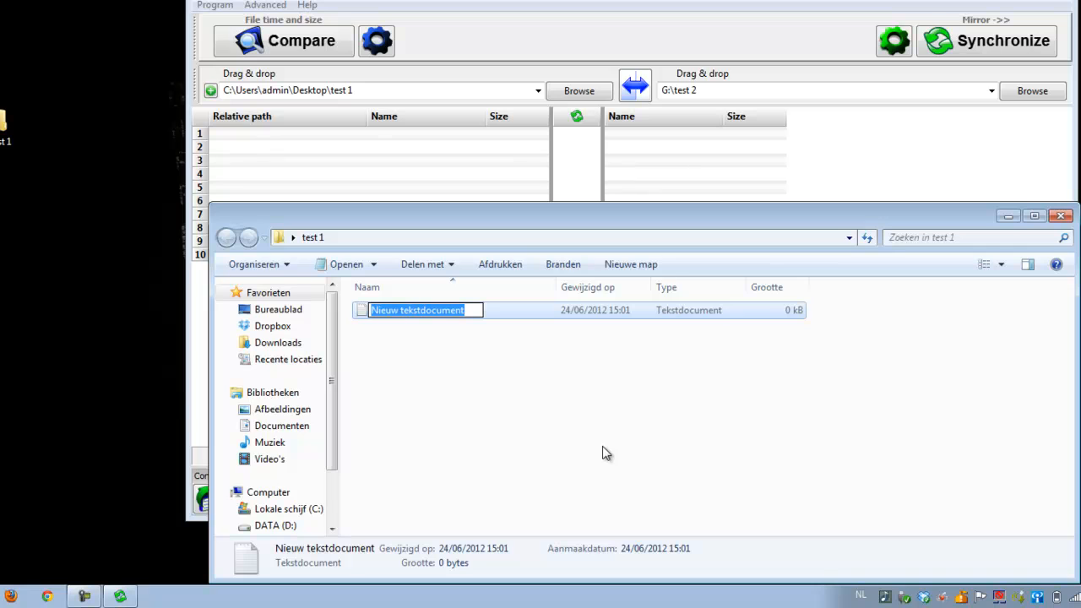
{"action": "type", "text": "test yout"}
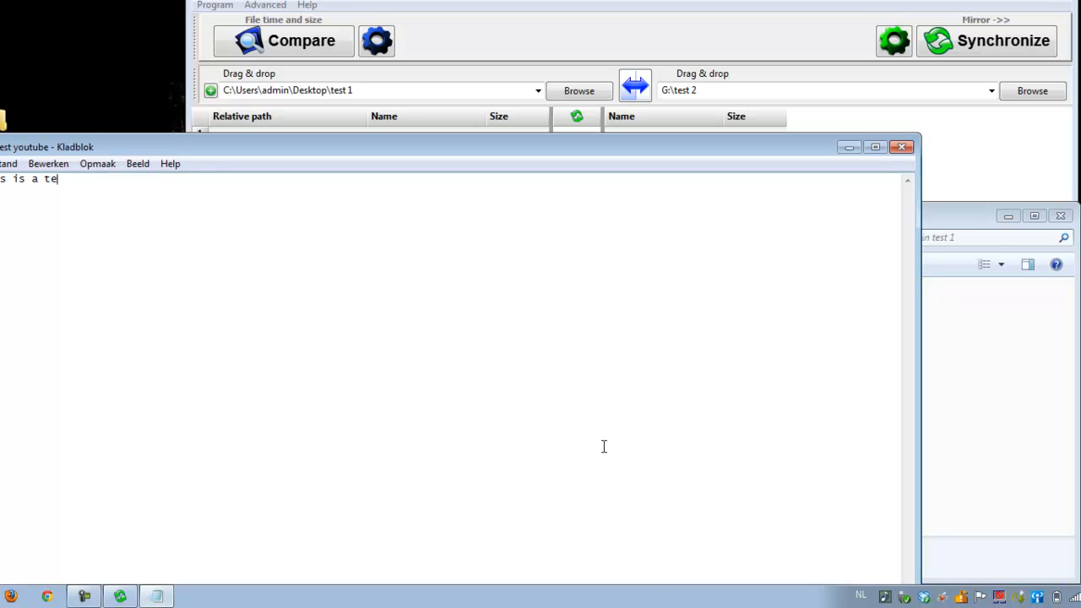
{"action": "type", "text": "st for youtu"}
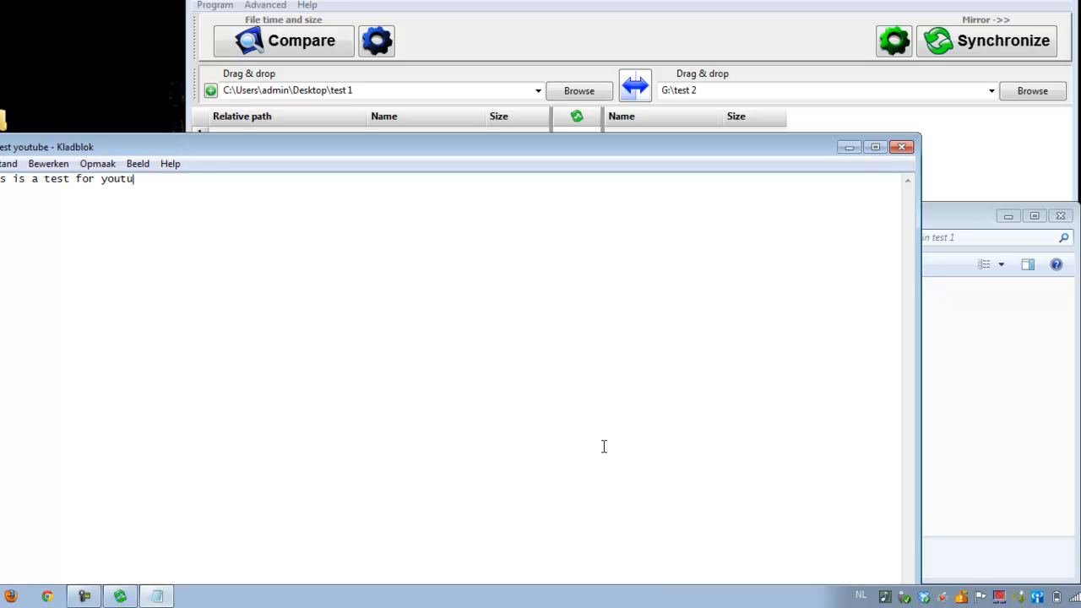
{"action": "type", "text": "be"}
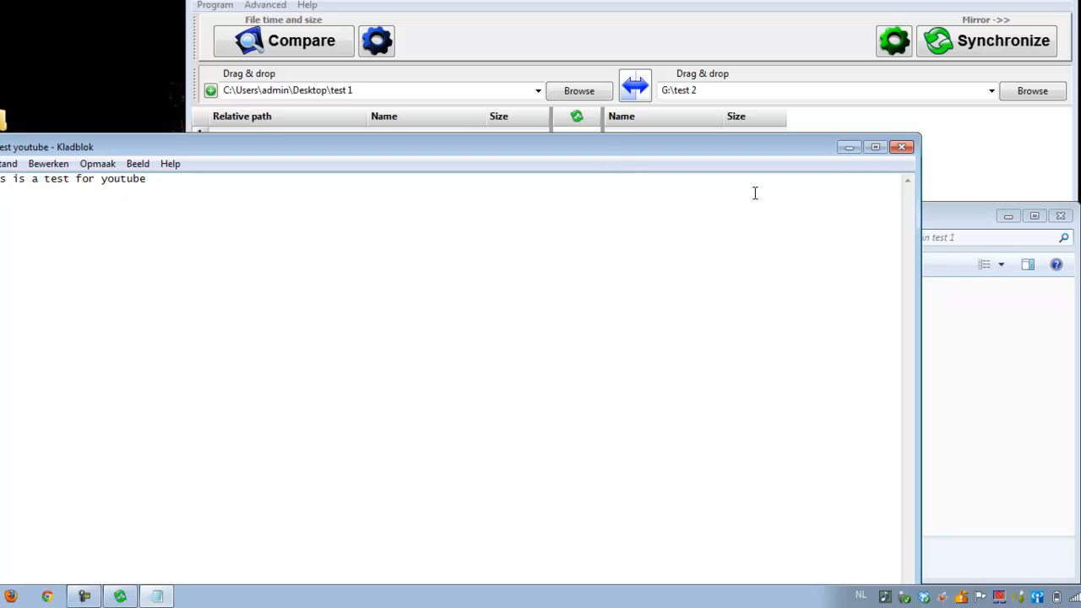
{"action": "left_click", "coordinate": [901, 146]}
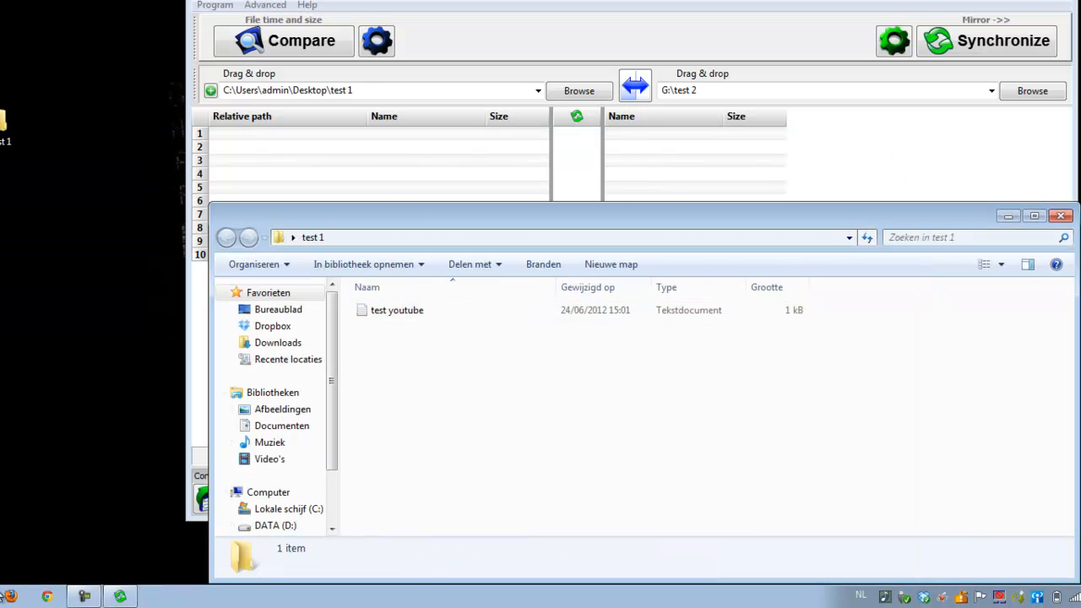
- Confirm G:\test 2 on the pendrive is still empty, then close the Explorer window
{"action": "left_click", "coordinate": [284, 501]}
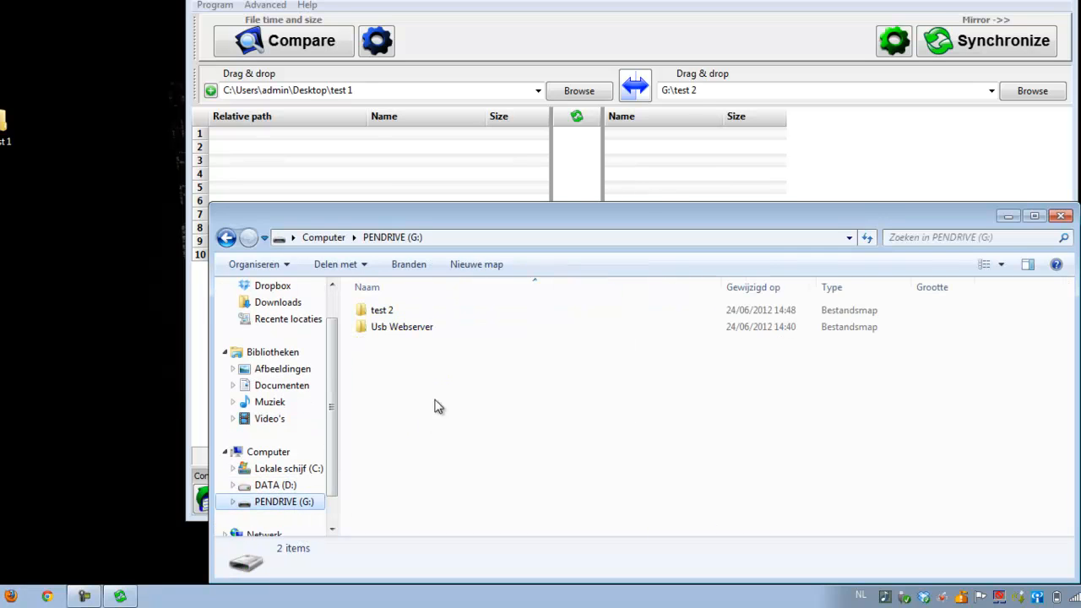
{"action": "double_click", "coordinate": [382, 310]}
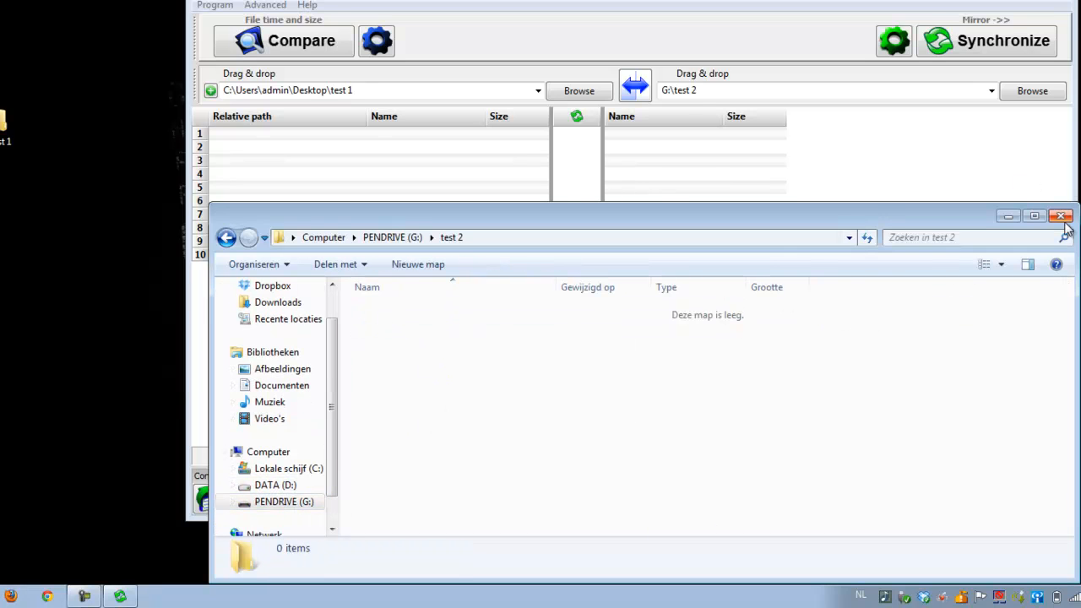
{"action": "left_click", "coordinate": [1061, 217]}
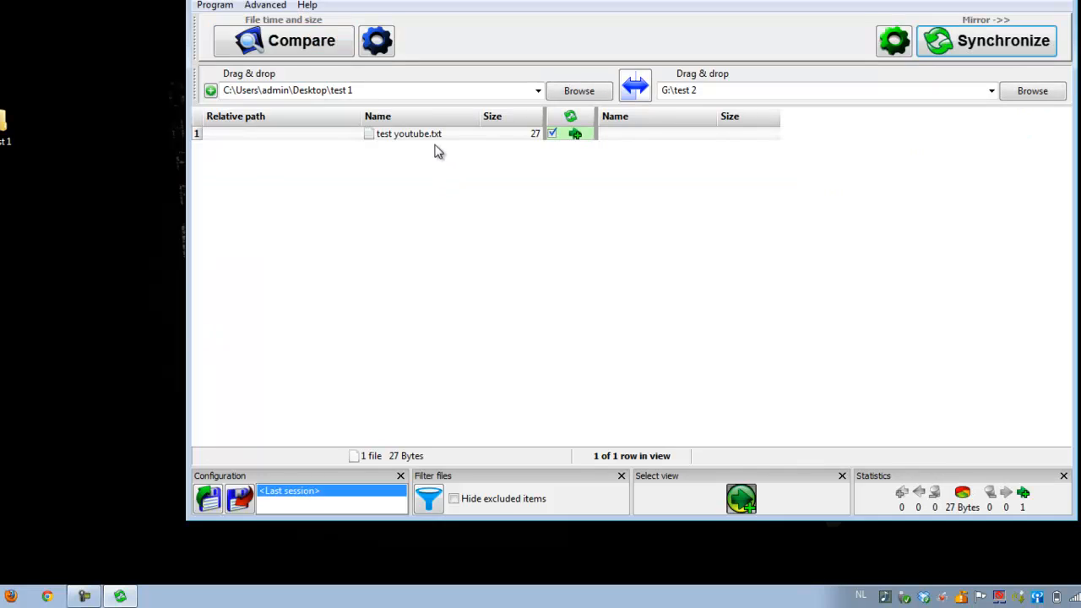
{"action": "mouse_move", "coordinate": [325, 148]}
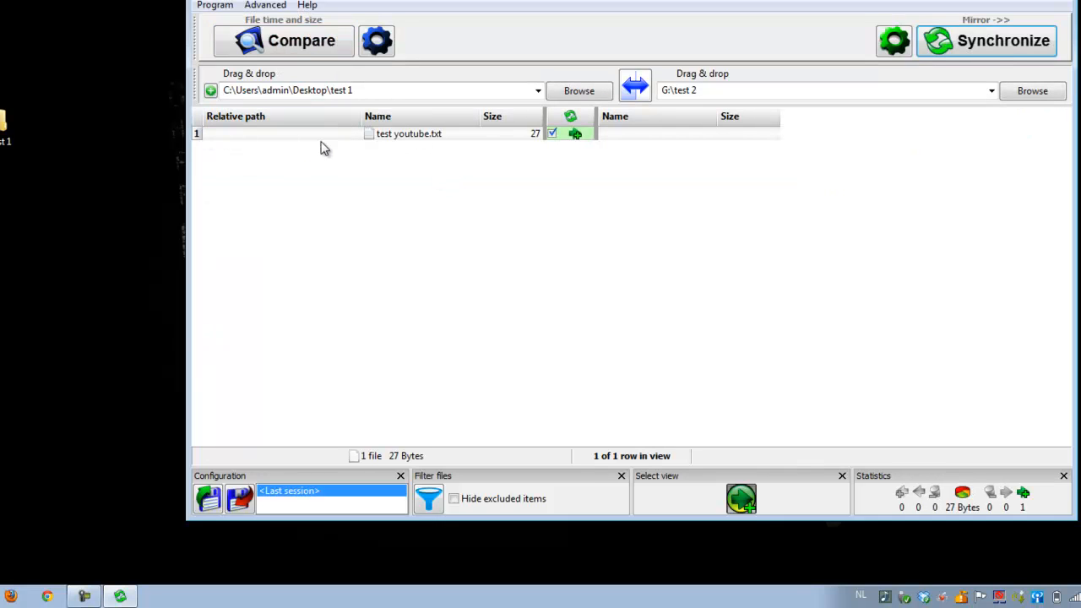
{"action": "mouse_move", "coordinate": [450, 139]}
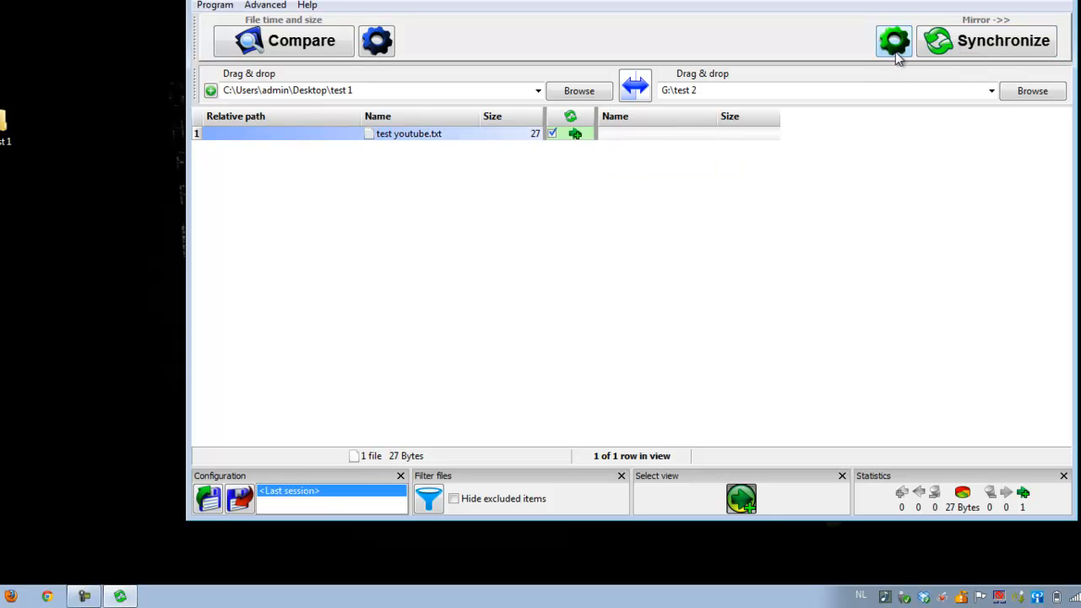
- Use the Automatic sync variant, compare and synchronize, copying test youtube.txt (27 bytes) to the pendrive
{"action": "left_click", "coordinate": [894, 40]}
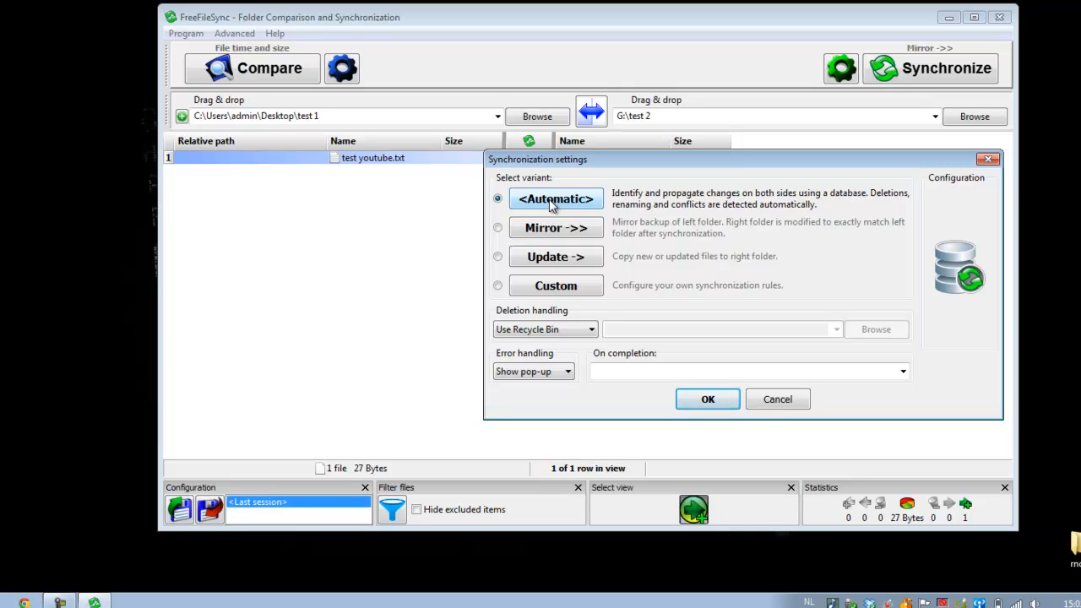
{"action": "mouse_move", "coordinate": [570, 232]}
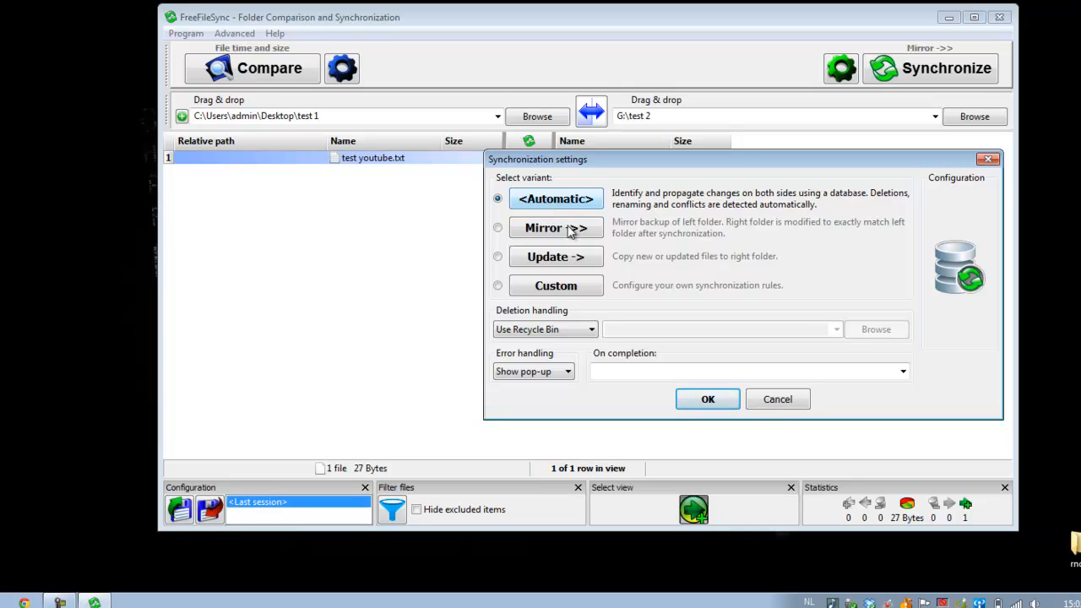
{"action": "left_click", "coordinate": [708, 399]}
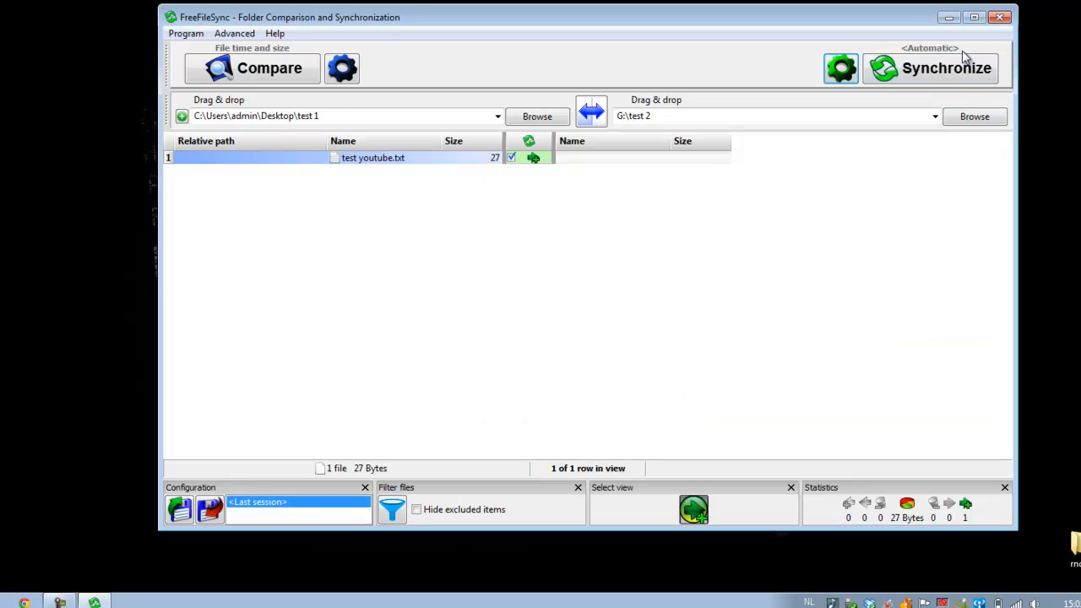
{"action": "left_click", "coordinate": [929, 68]}
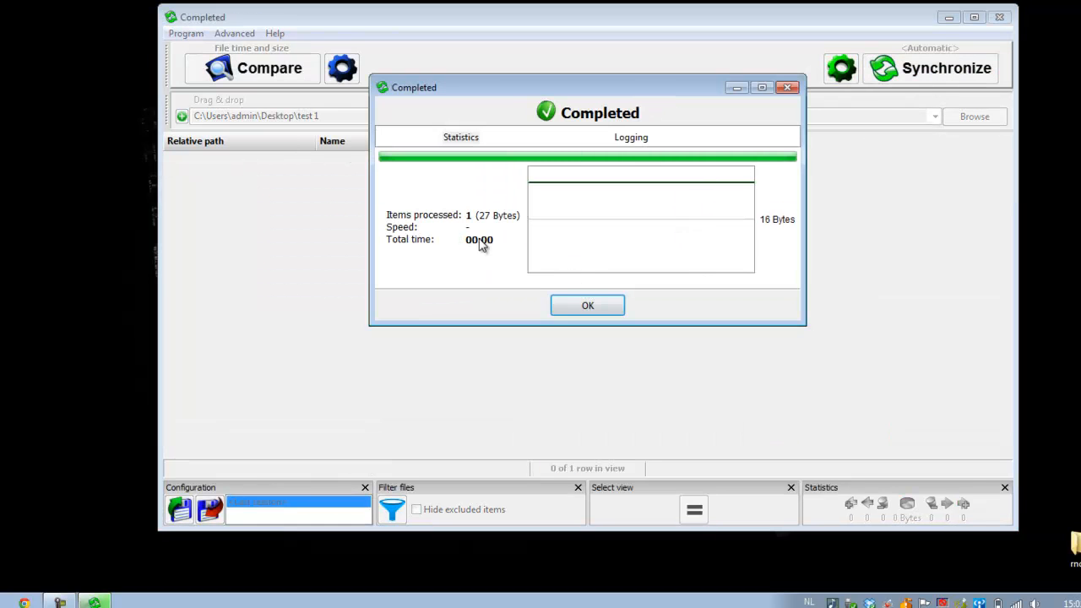
{"action": "left_click", "coordinate": [587, 305]}
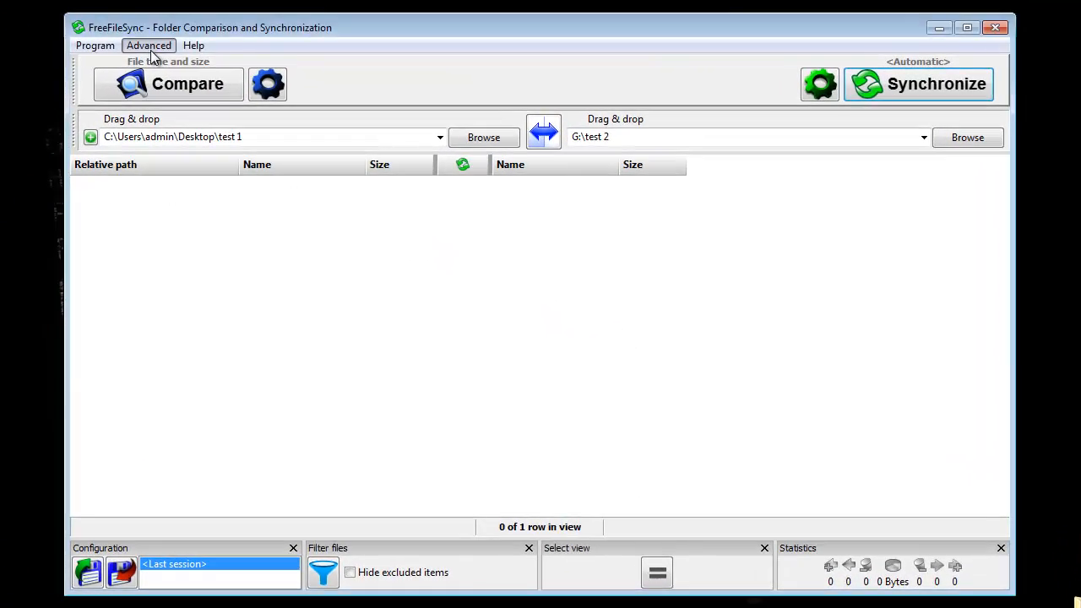
- Start a new batch job via Advanced and set its right-hand folder to G:\test 2
{"action": "left_click", "coordinate": [149, 44]}
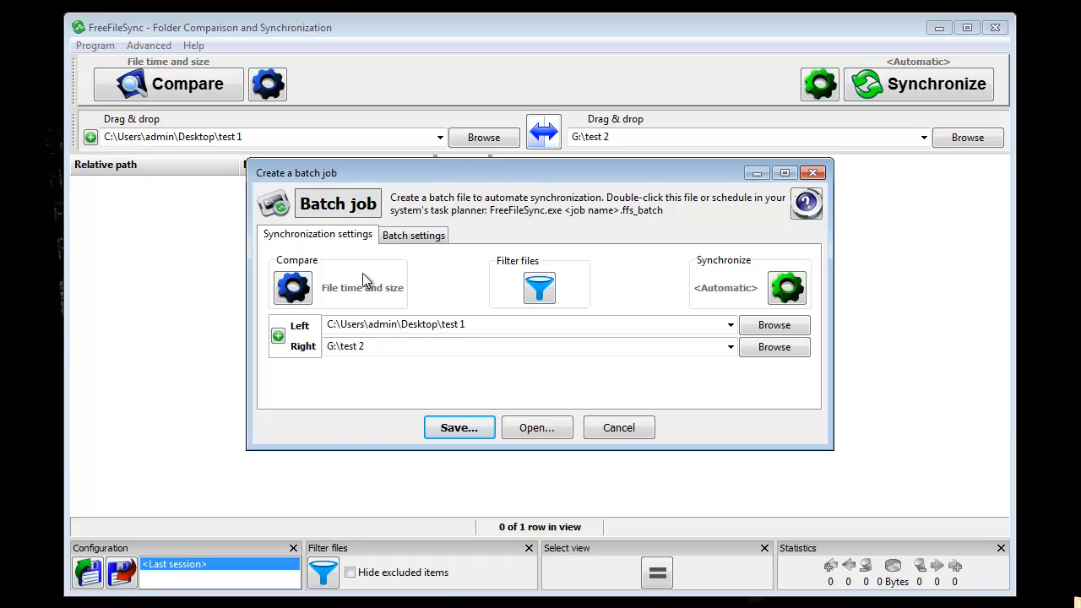
{"action": "mouse_move", "coordinate": [697, 368]}
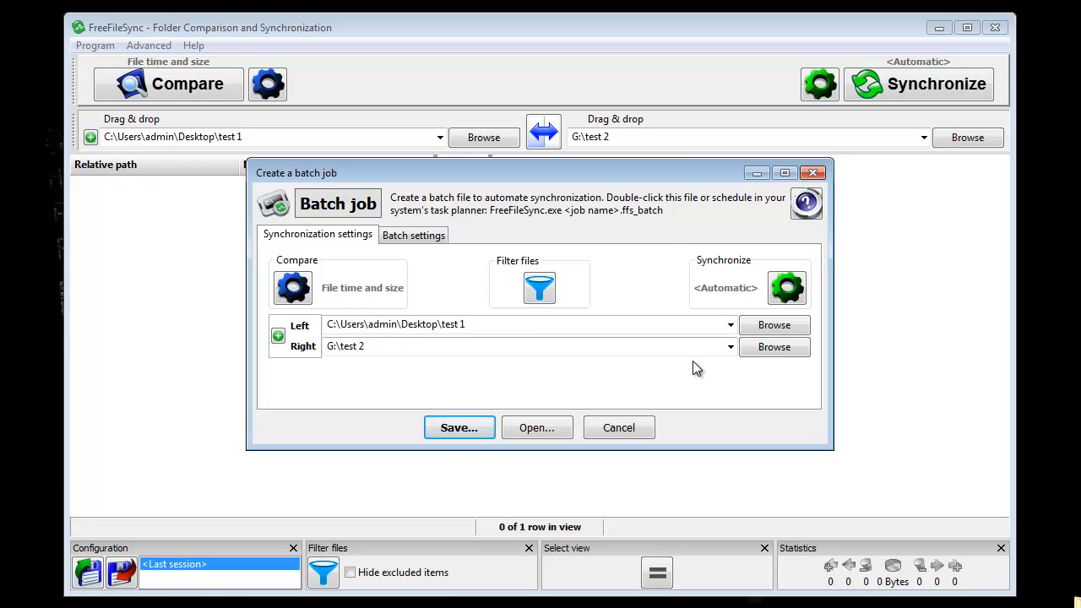
{"action": "left_click", "coordinate": [773, 325]}
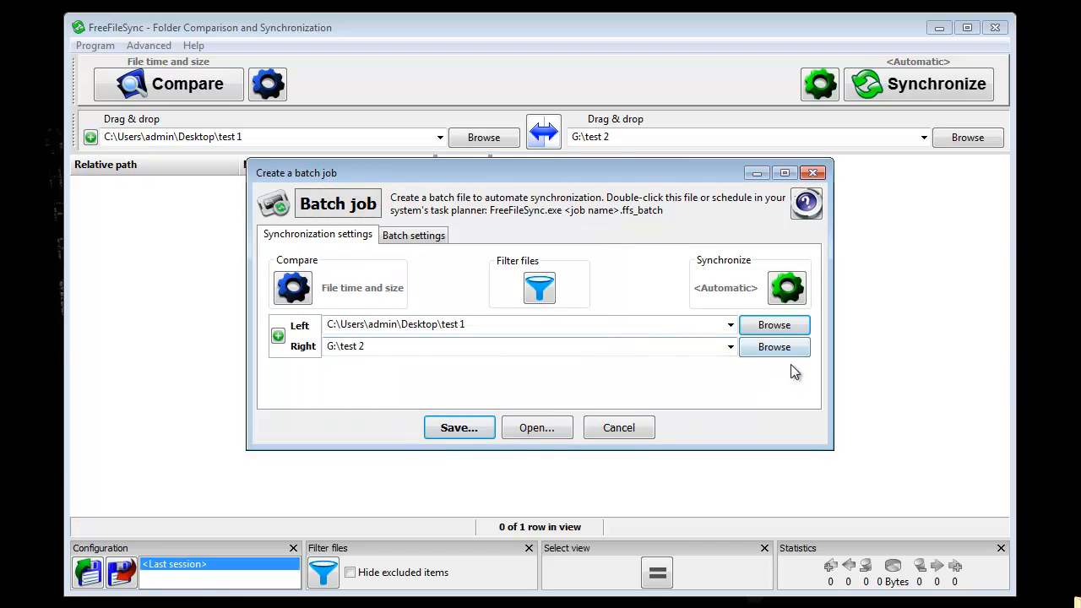
{"action": "left_click", "coordinate": [774, 347]}
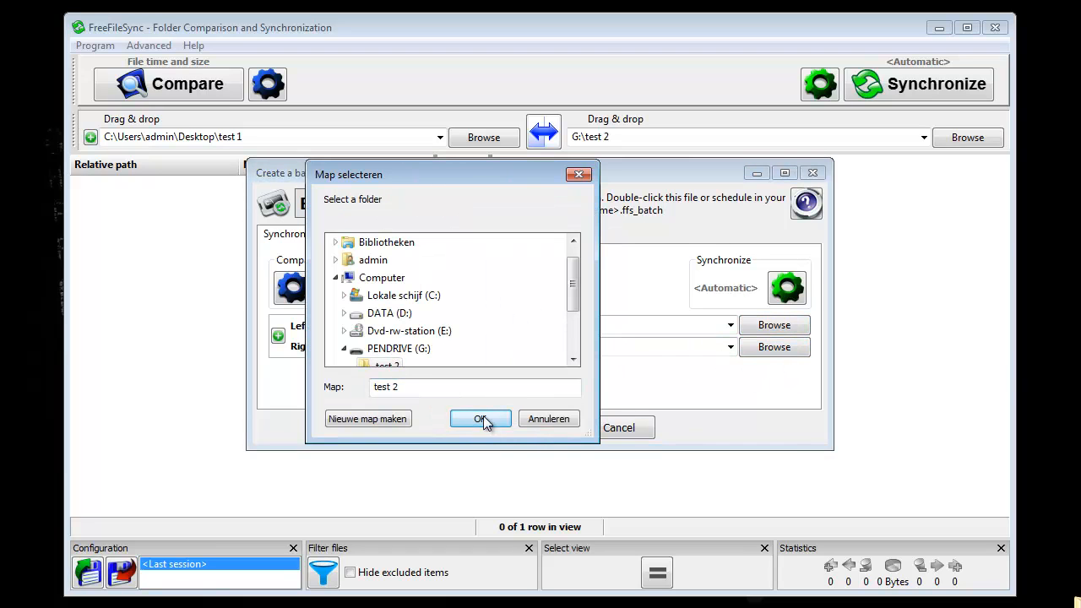
{"action": "left_click", "coordinate": [481, 419]}
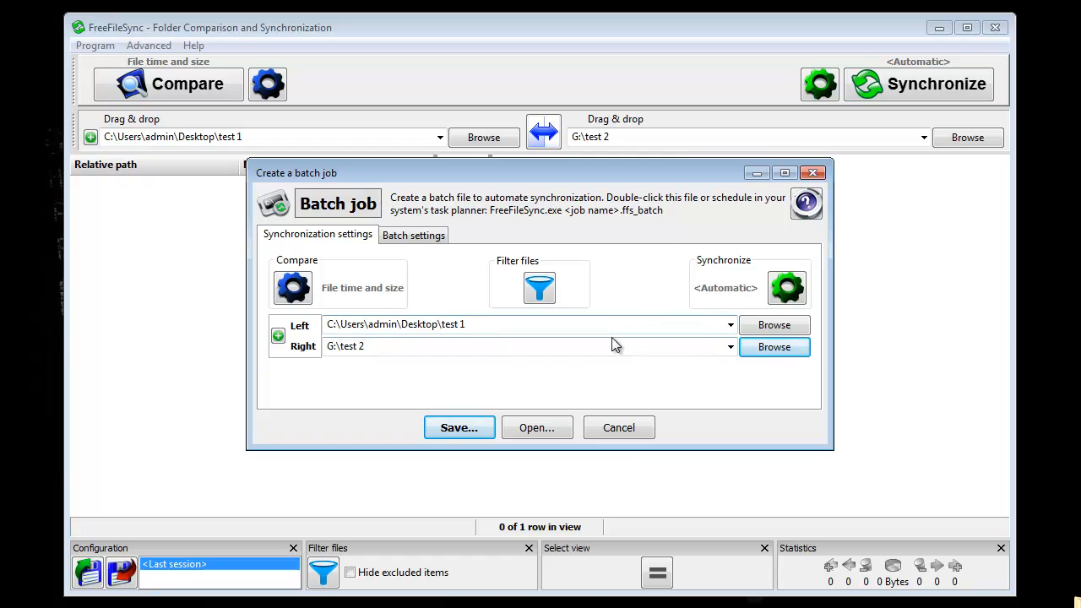
{"action": "left_click", "coordinate": [786, 288]}
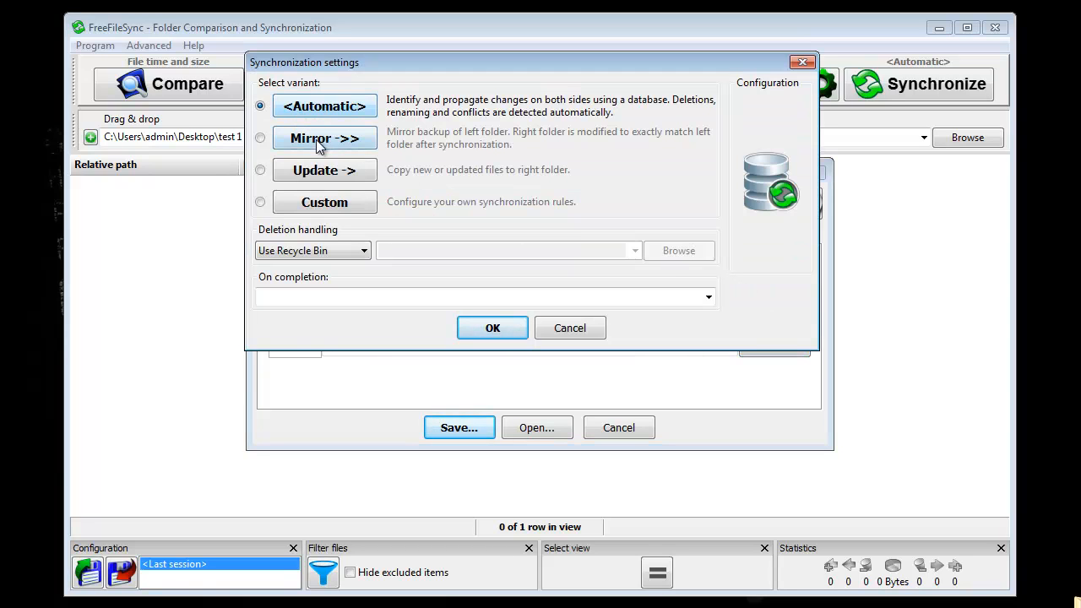
{"action": "mouse_move", "coordinate": [325, 202]}
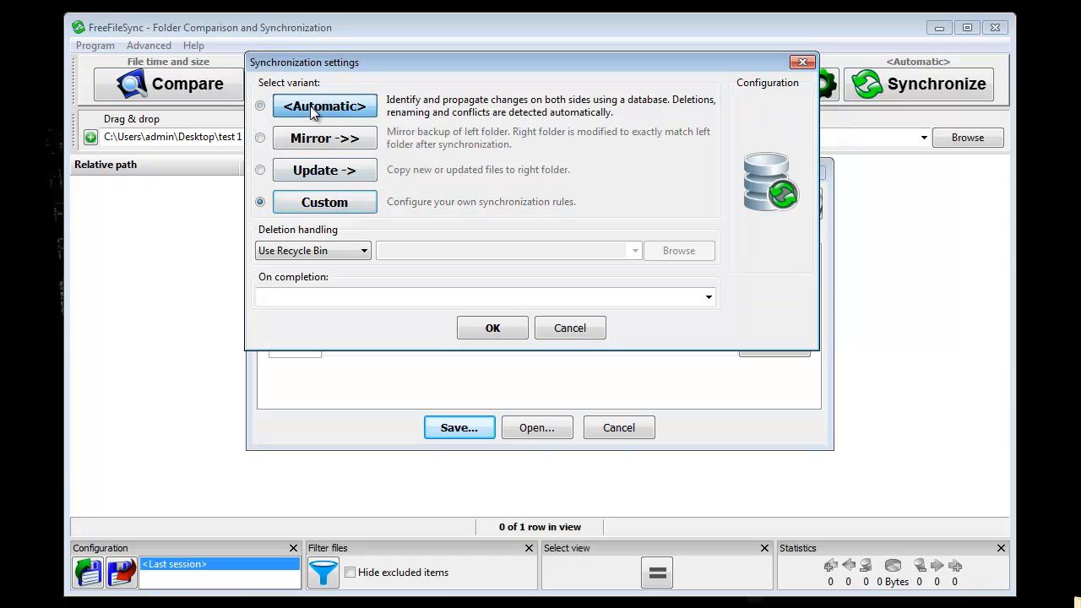
{"action": "left_click", "coordinate": [259, 105]}
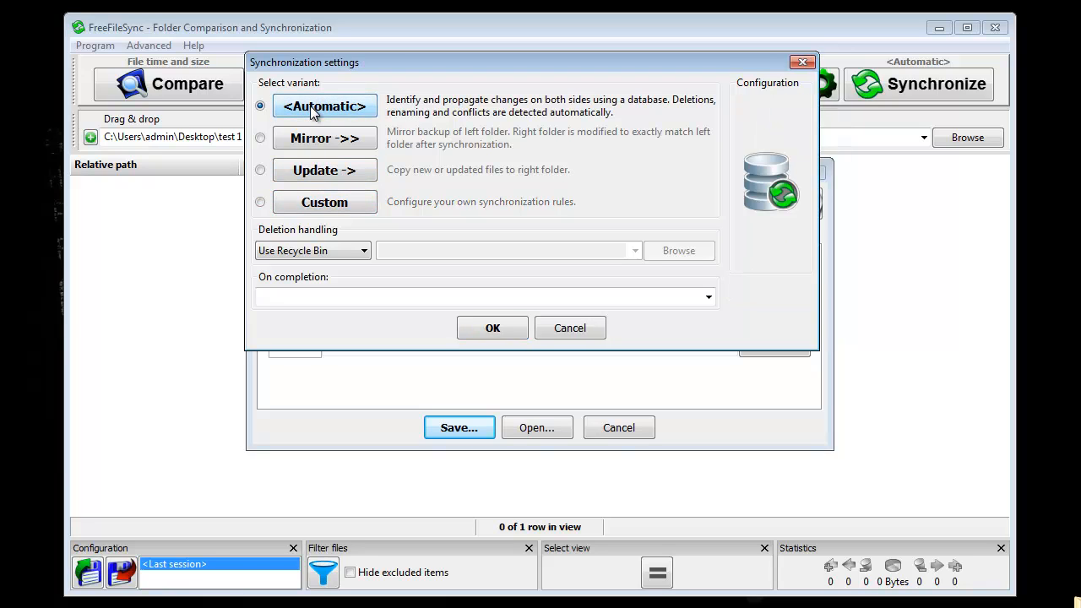
{"action": "left_click", "coordinate": [492, 328]}
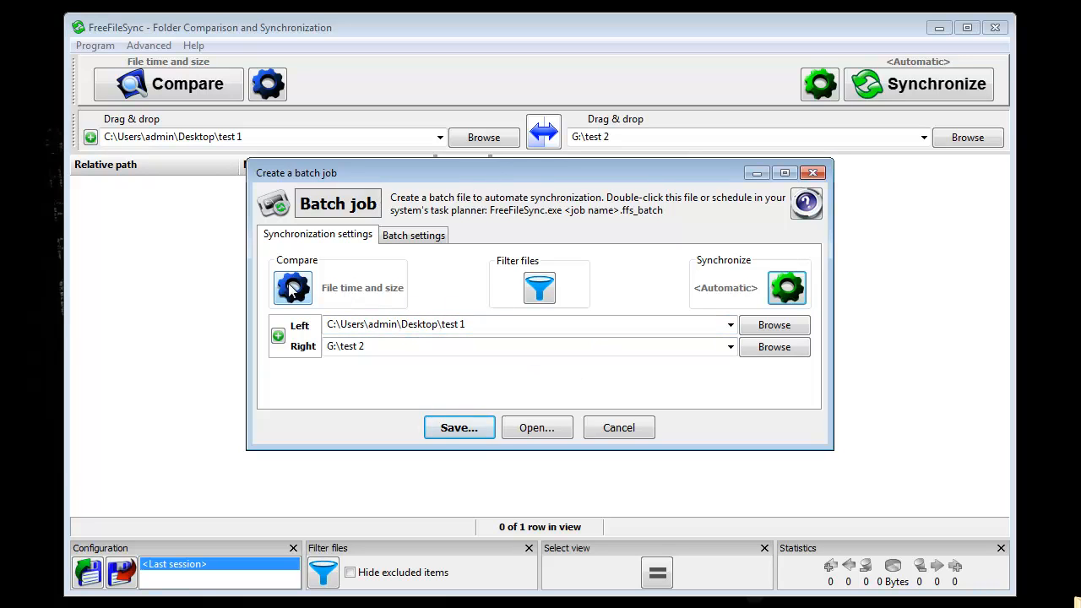
{"action": "left_click", "coordinate": [292, 287]}
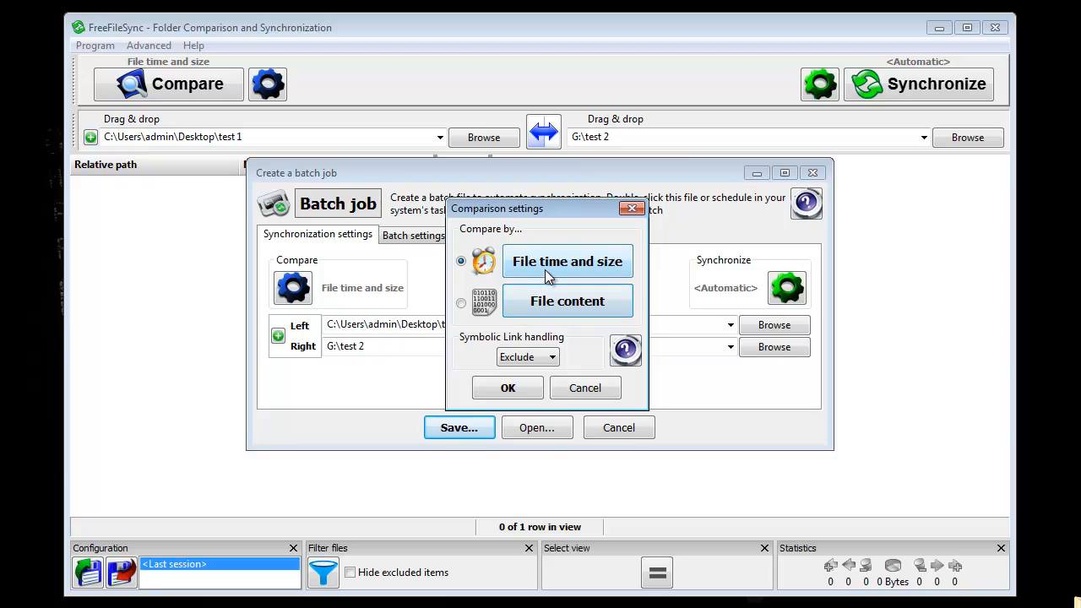
{"action": "mouse_move", "coordinate": [488, 242]}
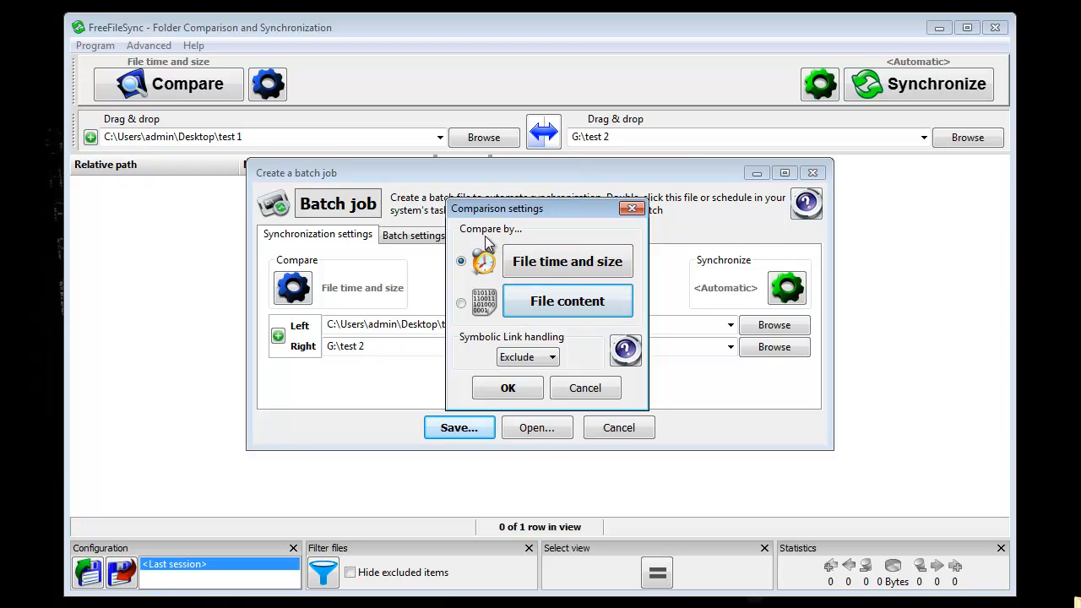
{"action": "mouse_move", "coordinate": [615, 282]}
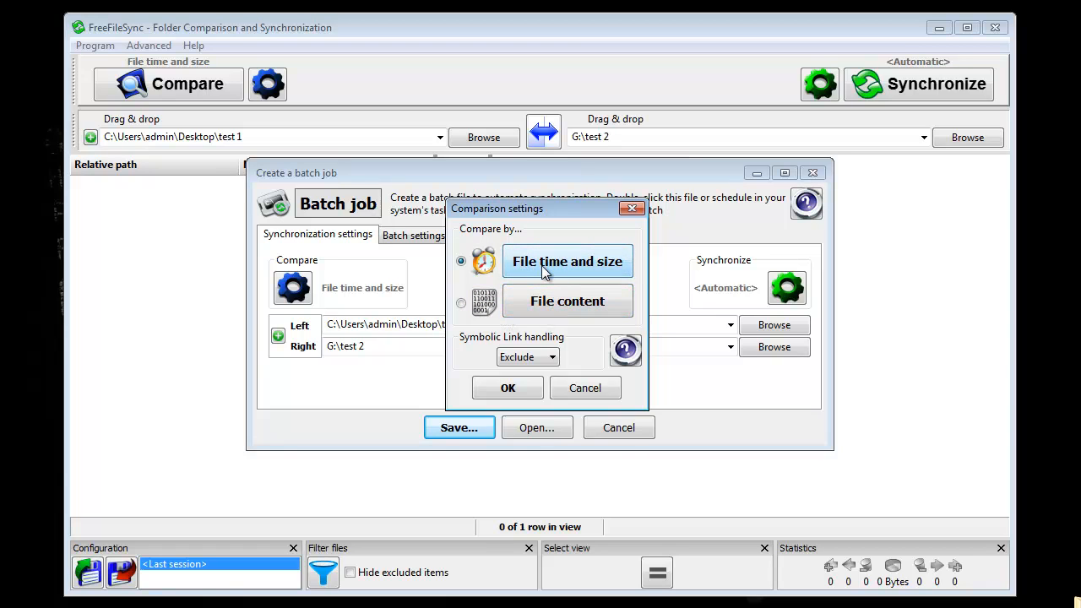
{"action": "left_click", "coordinate": [508, 388]}
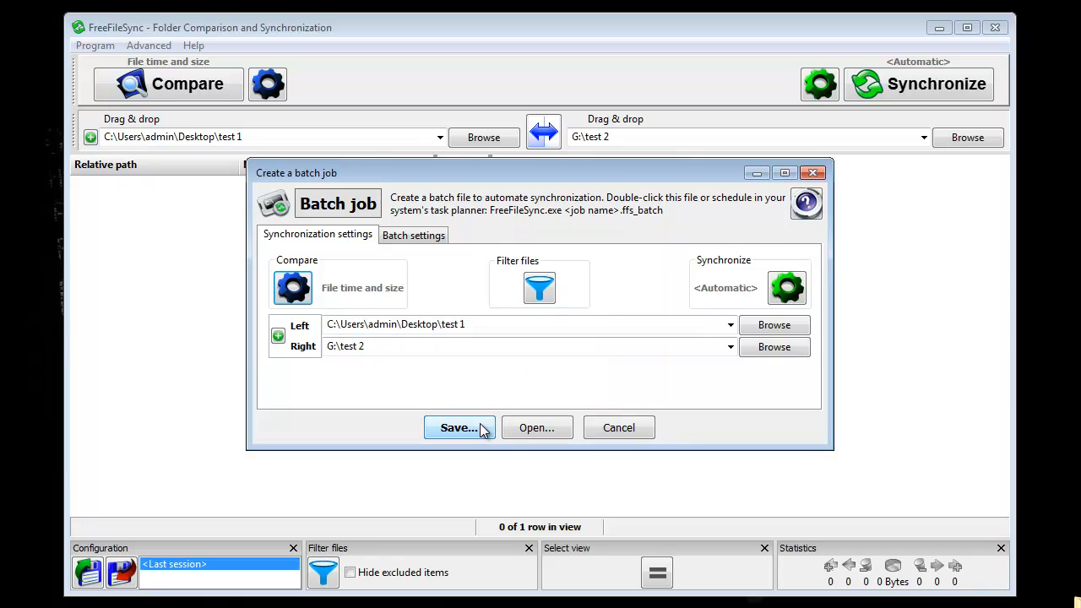
- Save the batch job as 'syncwithusb' on the desktop and run it once, processing 0 items
{"action": "left_click", "coordinate": [459, 427]}
{"action": "type", "text": "sync"}
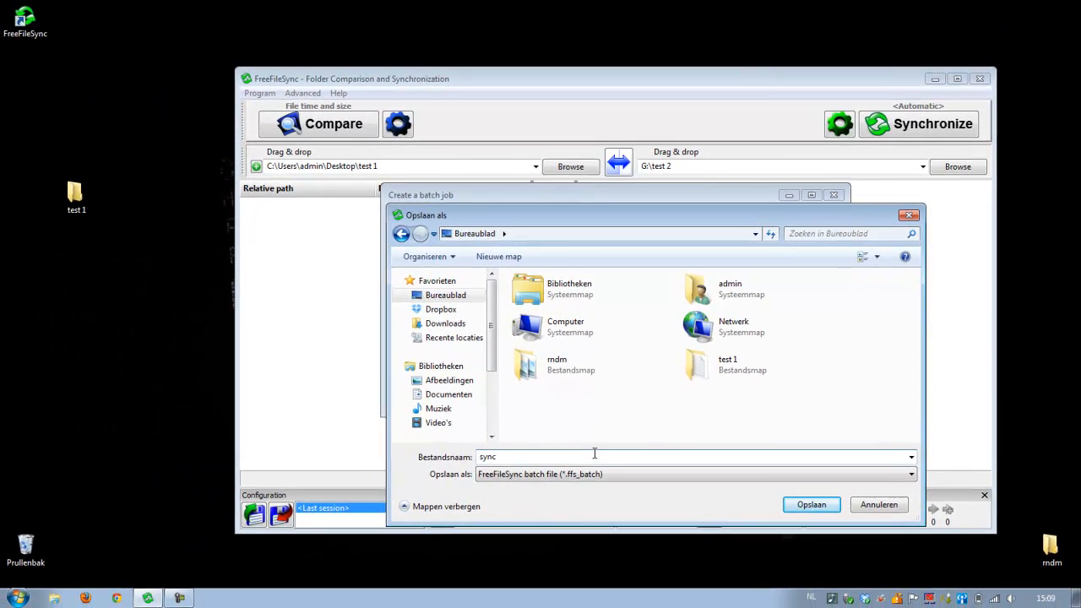
{"action": "type", "text": "withu"}
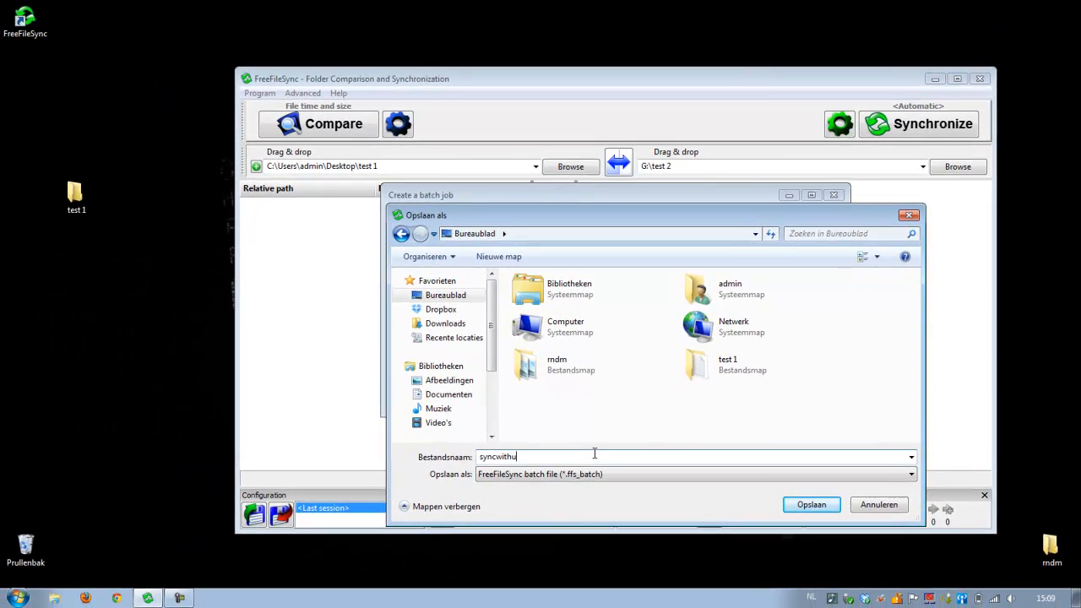
{"action": "left_click", "coordinate": [810, 504]}
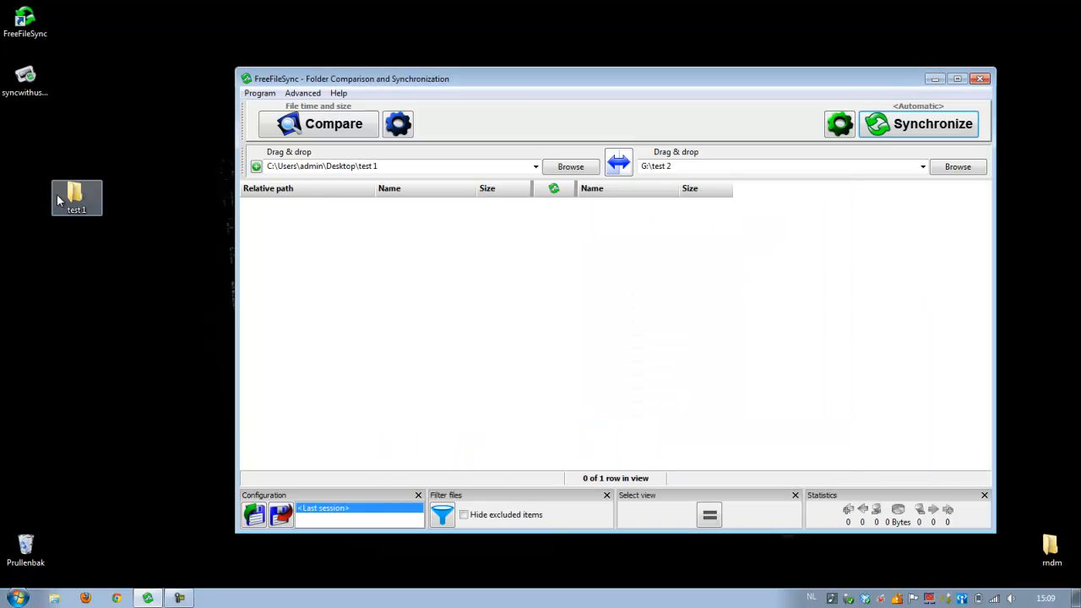
{"action": "left_click", "coordinate": [919, 123]}
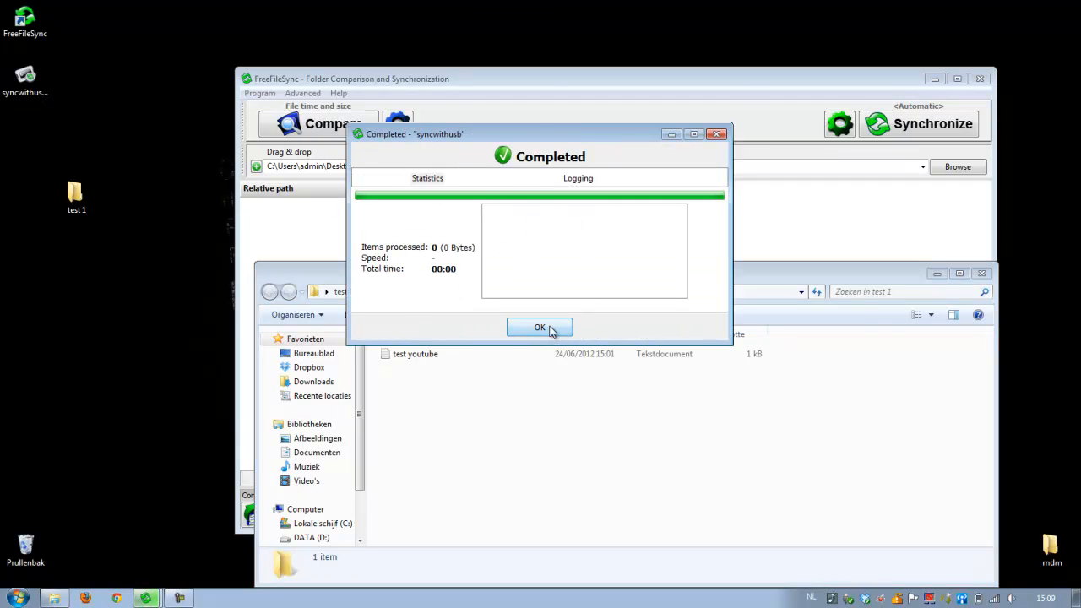
- Dismiss the summary and pick the youtubebackgroundtemplate Photoshop file from the rmdm folder for test 1
{"action": "left_click", "coordinate": [540, 328]}
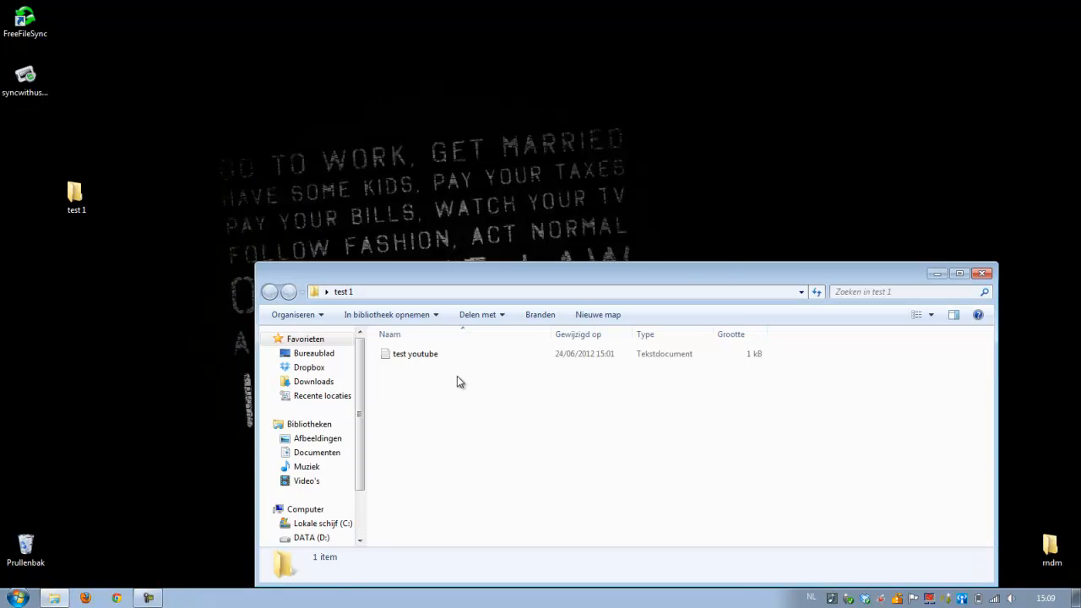
{"action": "mouse_move", "coordinate": [196, 245]}
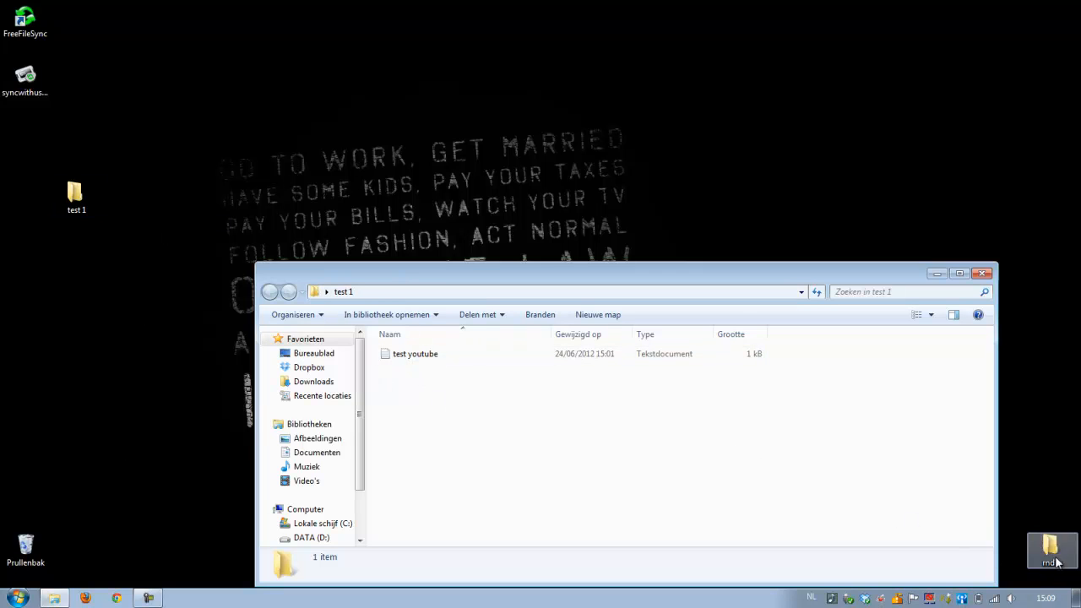
{"action": "double_click", "coordinate": [1051, 549]}
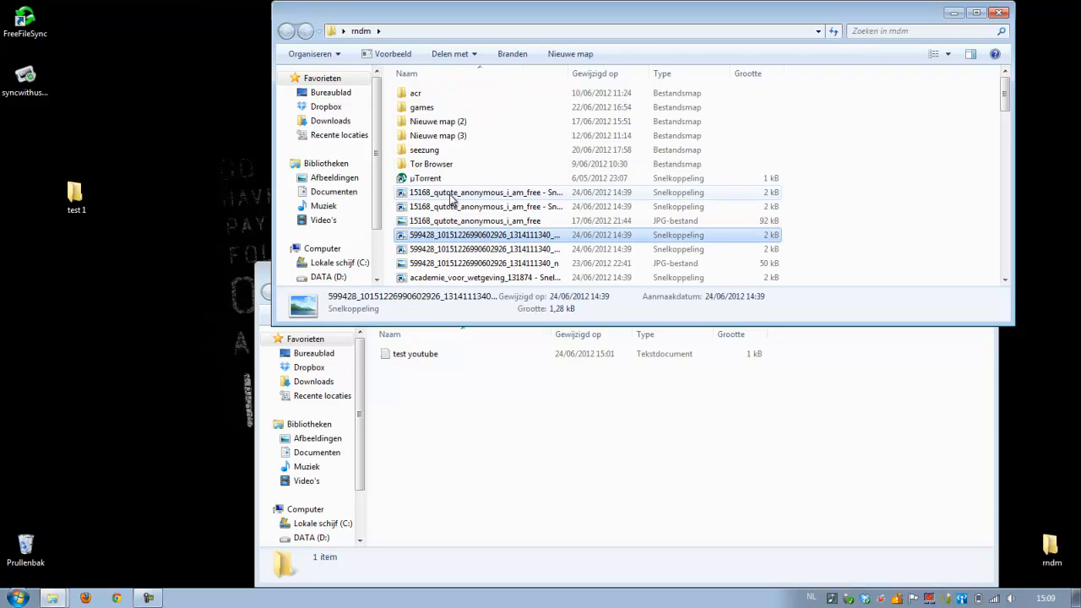
{"action": "left_click", "coordinate": [422, 107]}
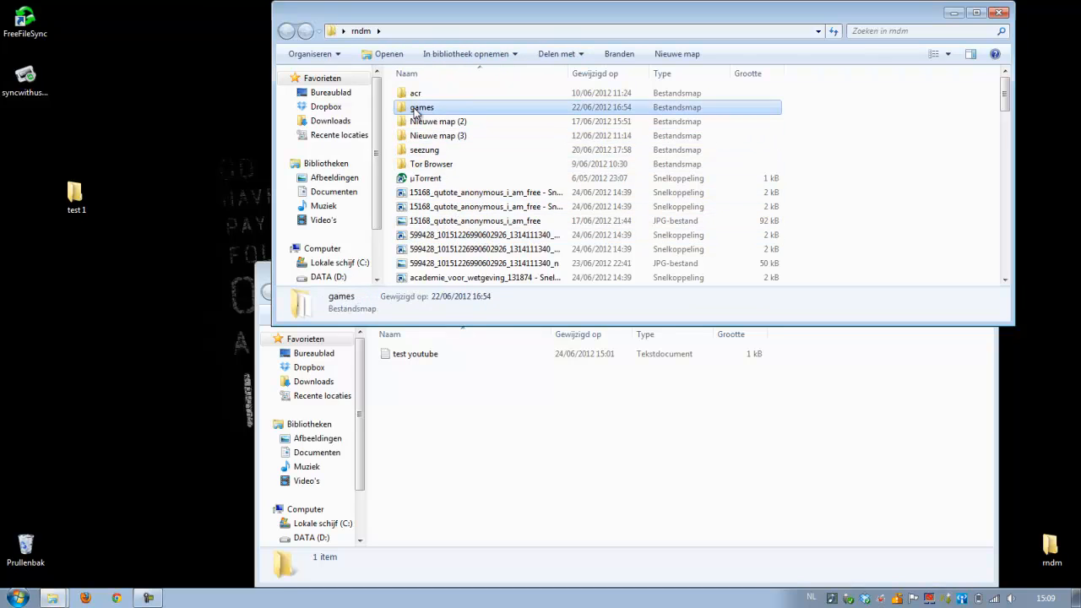
{"action": "scroll", "scroll_direction": "down", "scroll_amount": 3}
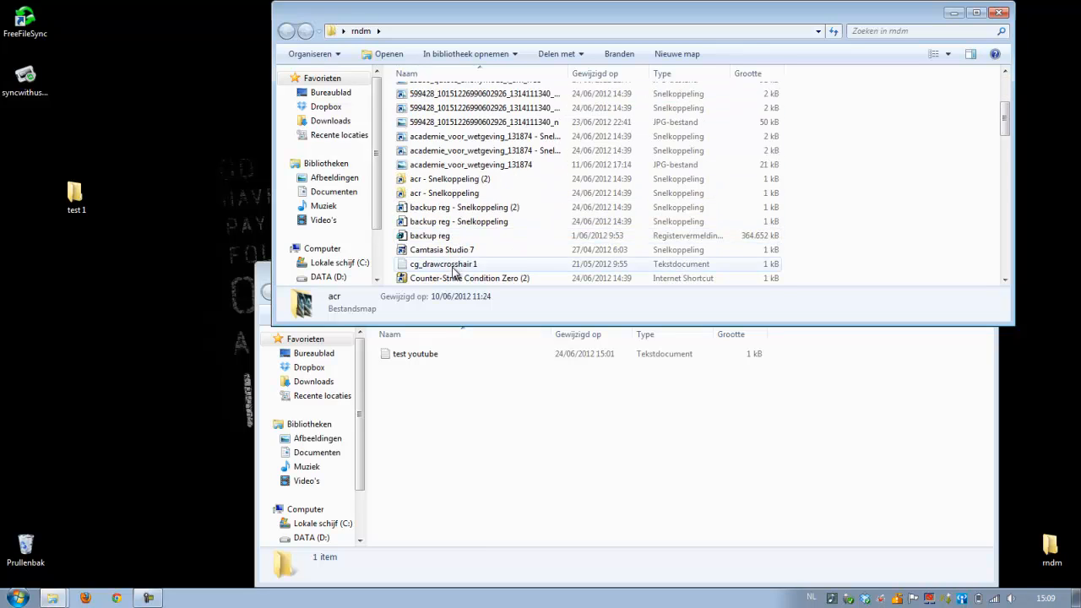
{"action": "scroll", "scroll_direction": "down", "scroll_amount": 3}
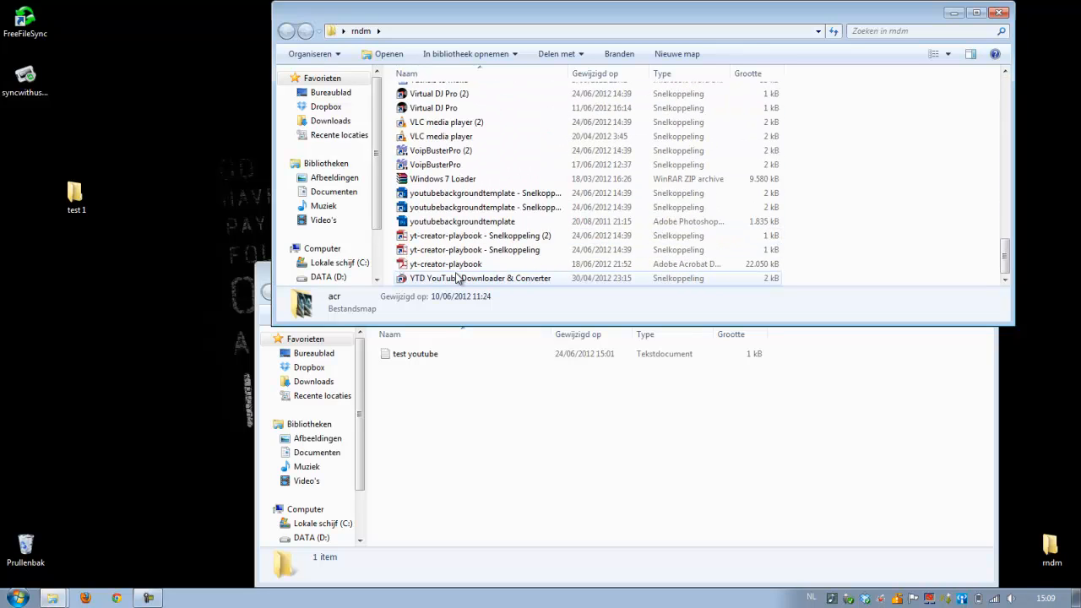
{"action": "left_click", "coordinate": [462, 221]}
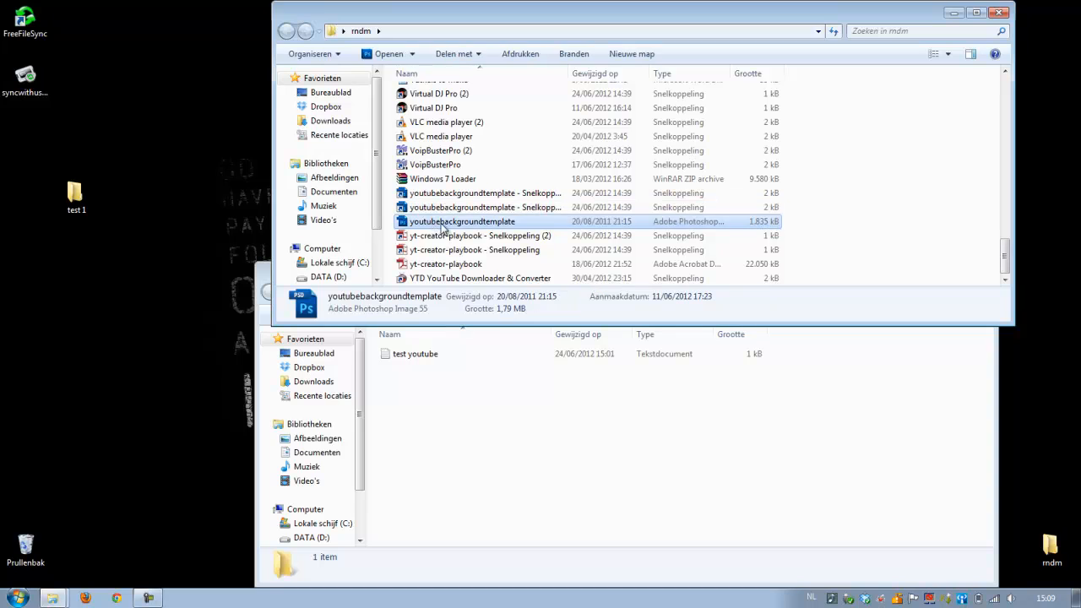
{"action": "mouse_move", "coordinate": [604, 474]}
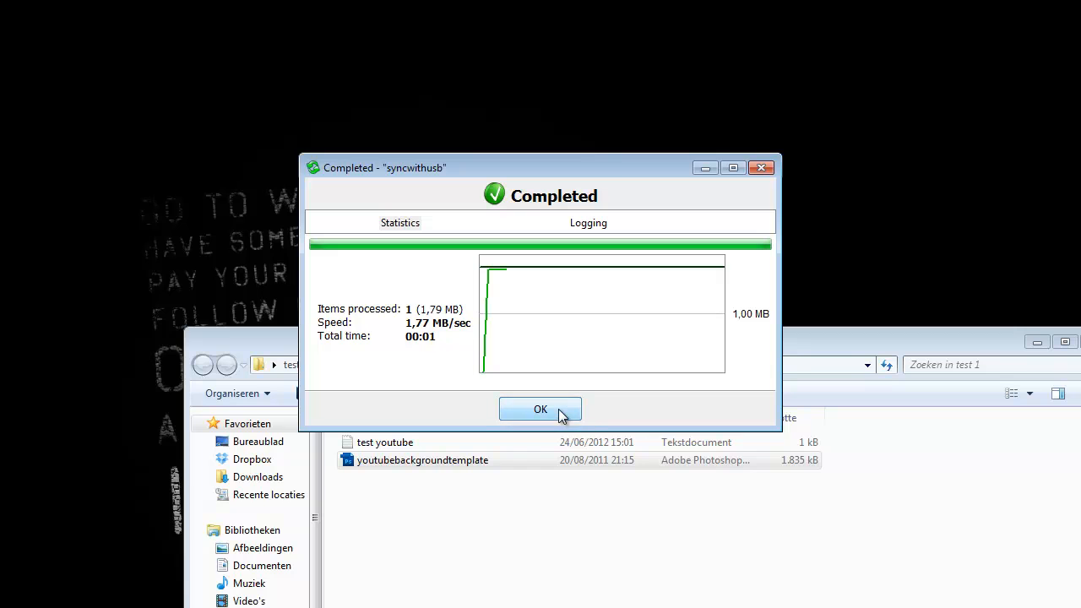
- Dismiss the sync summary and create a new text document named 'test 2' in G:\test 2
{"action": "left_click", "coordinate": [539, 409]}
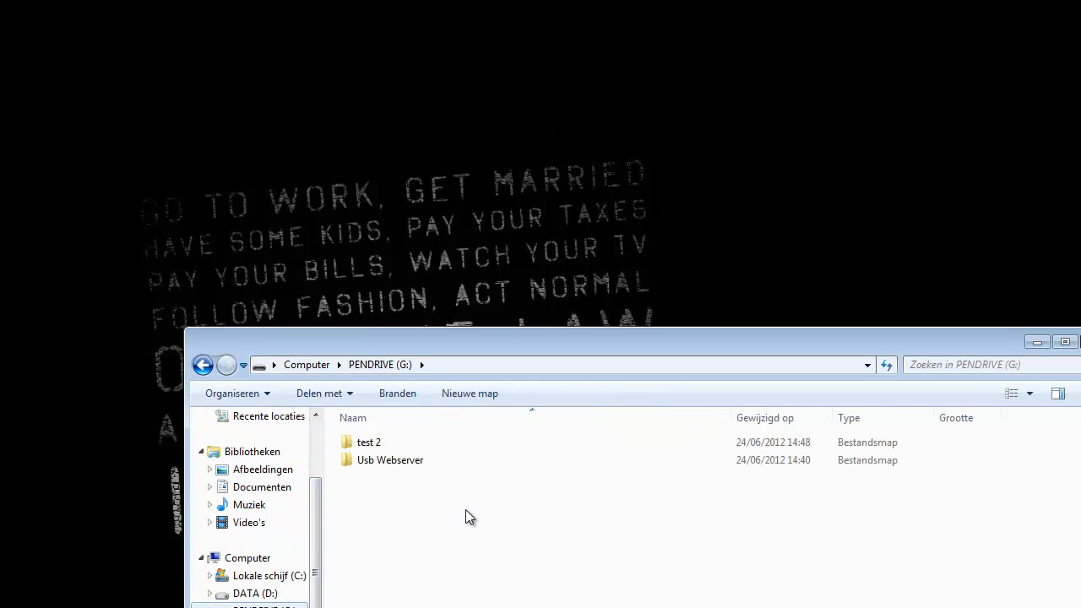
{"action": "right_click", "coordinate": [471, 516]}
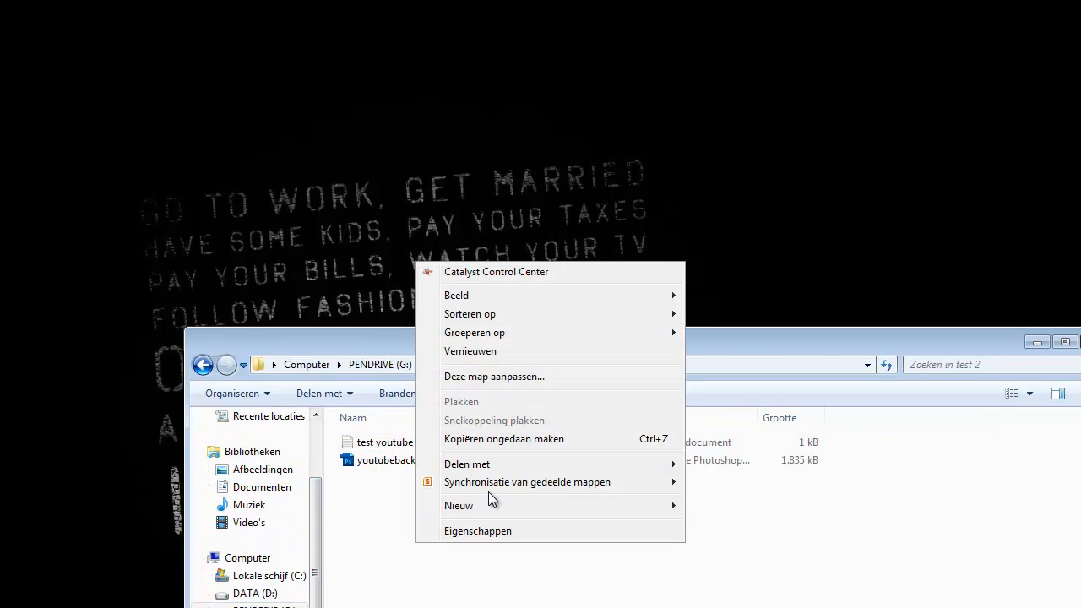
{"action": "left_click", "coordinate": [459, 505]}
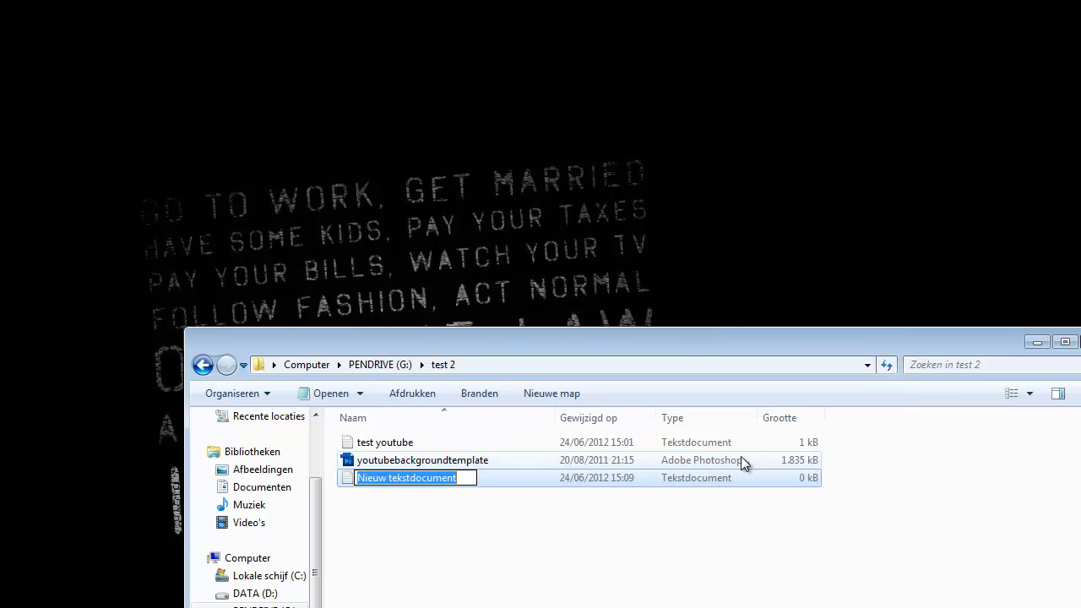
{"action": "type", "text": "test"}
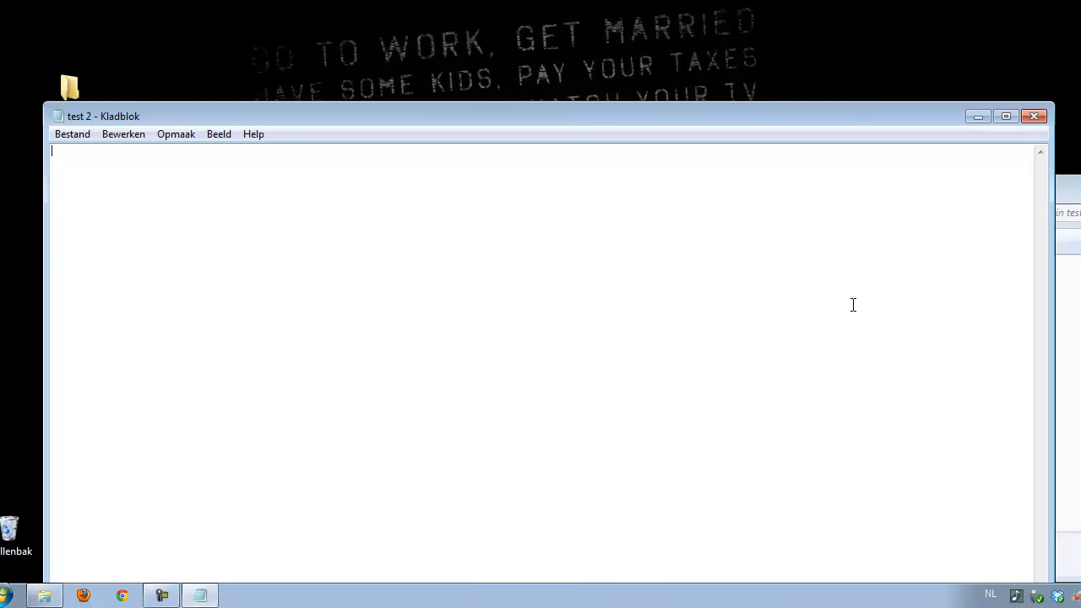
- Write the sentence 'this is test to 2 to show that you can sync both side' in the note
{"action": "type", "text": "this is"}
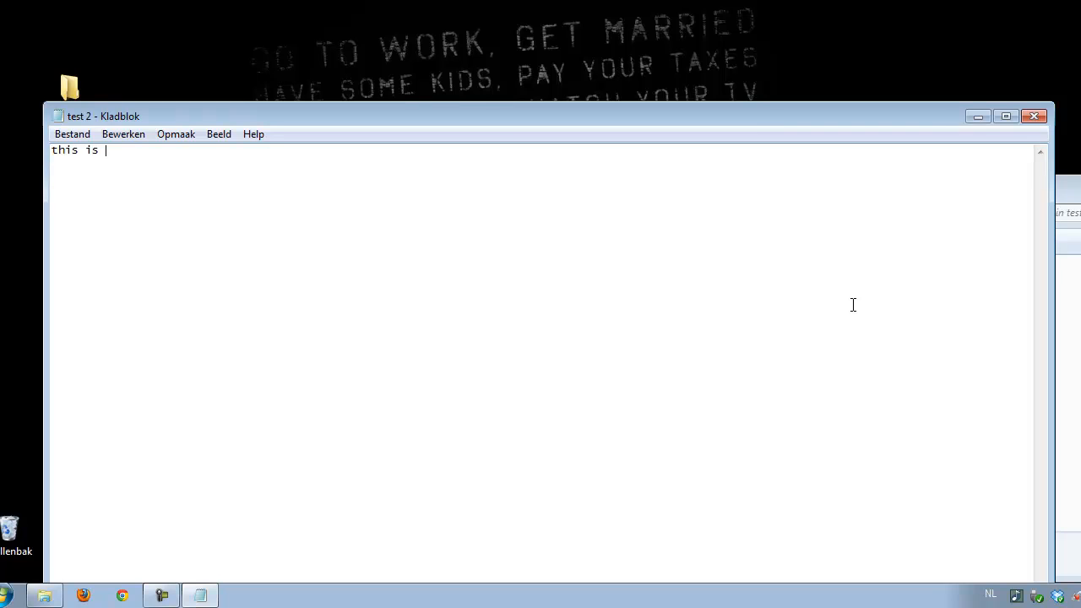
{"action": "type", "text": "test to"}
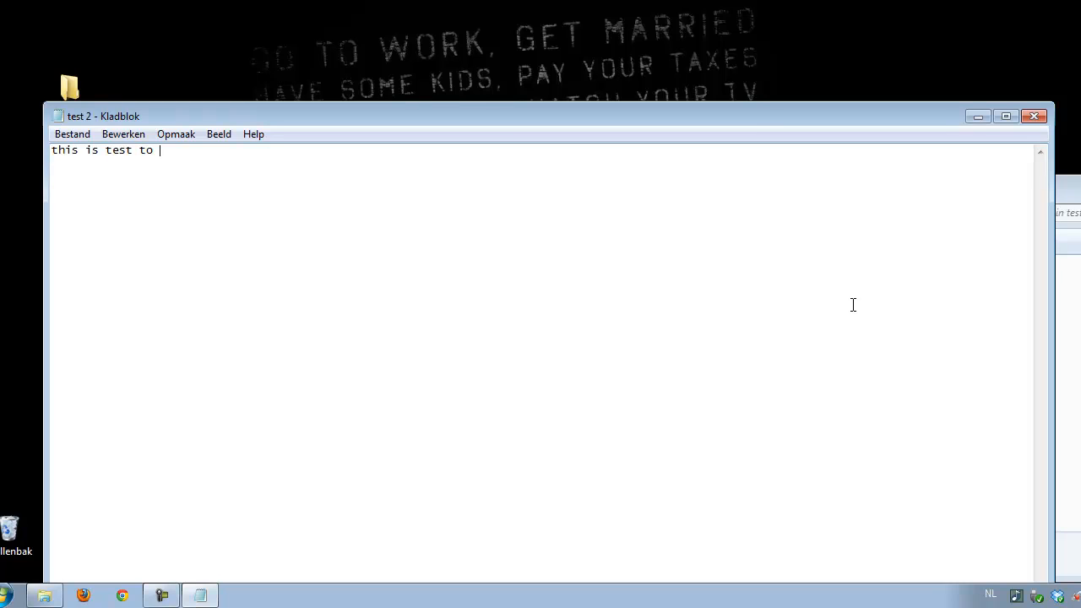
{"action": "type", "text": "2 t"}
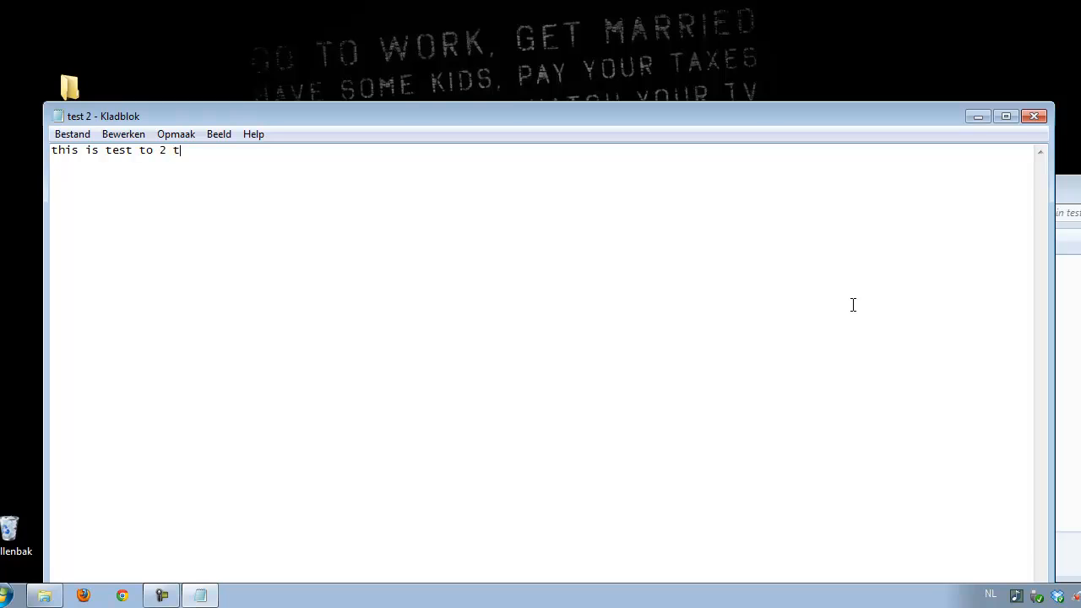
{"action": "type", "text": "how that"}
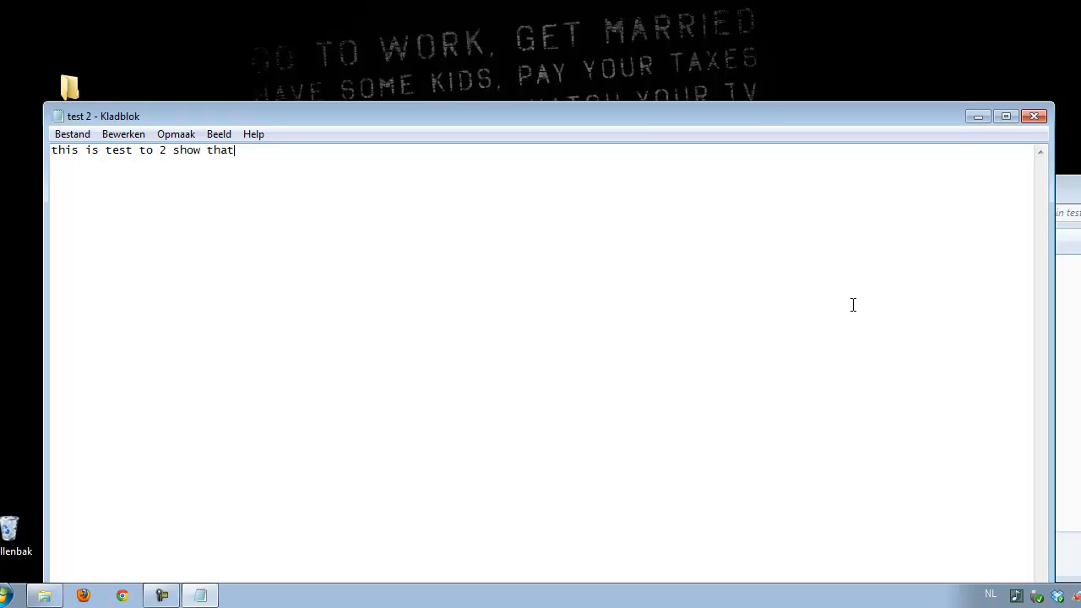
{"action": "type", "text": "you c"}
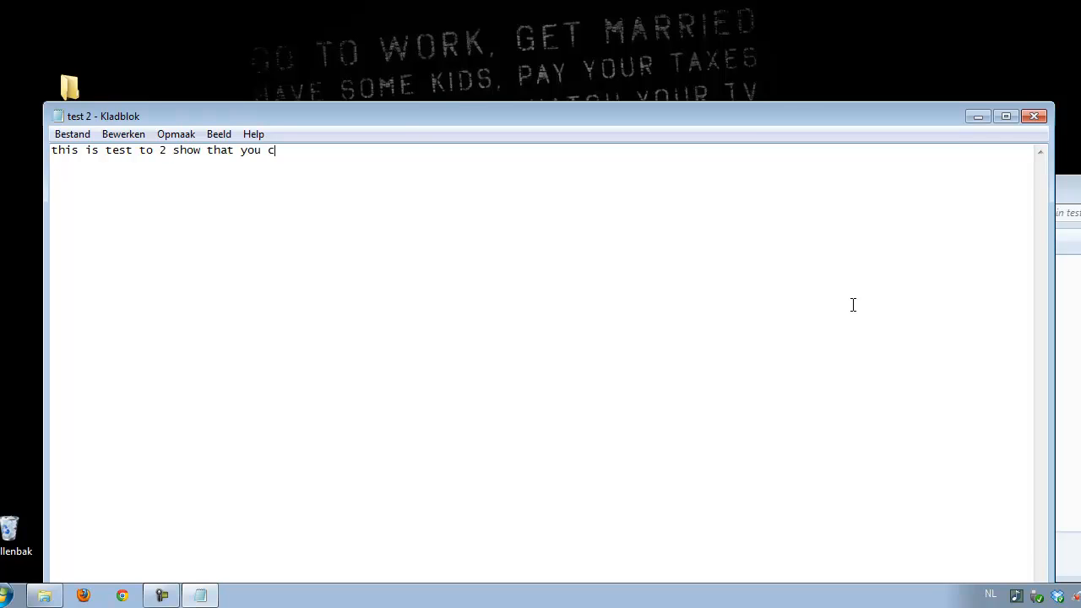
{"action": "type", "text": "an sync on"}
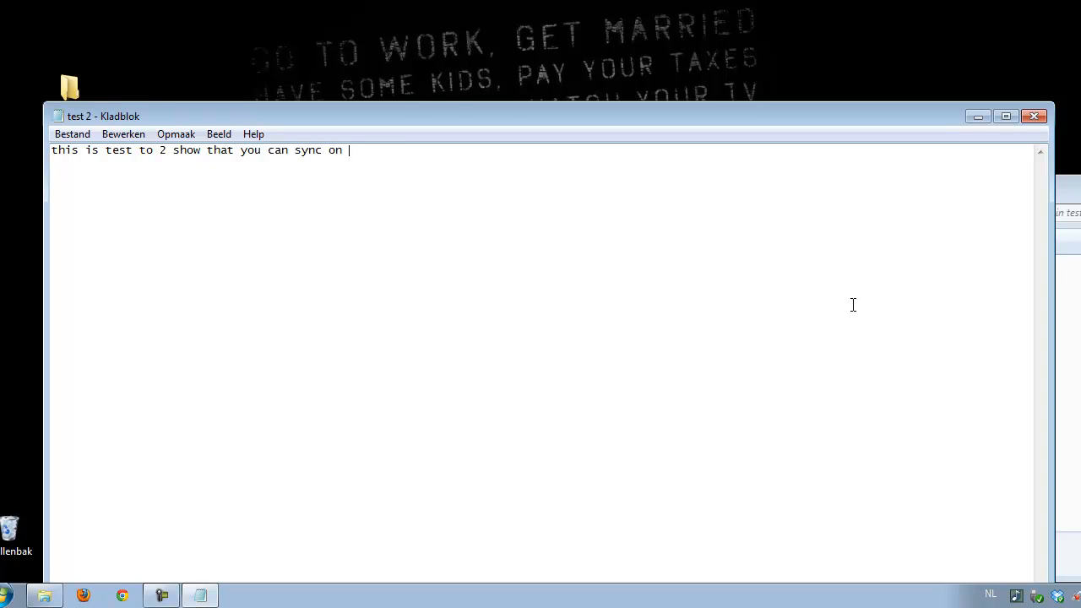
{"action": "type", "text": "both side"}
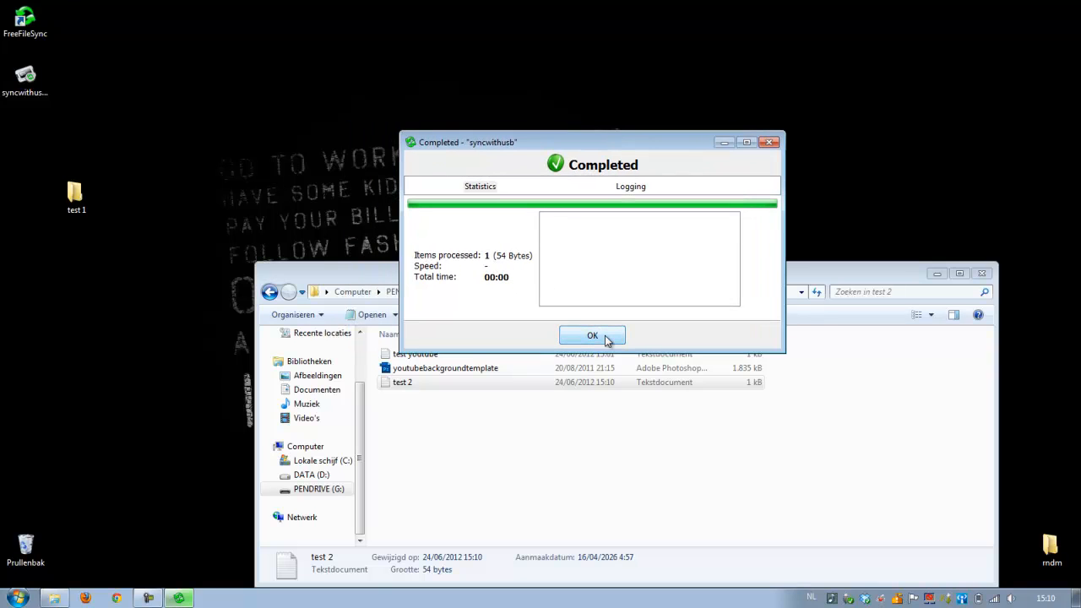
- Check test 1 now also holds the test 2 file, then close Notepad and both Explorer windows
{"action": "left_click", "coordinate": [592, 336]}
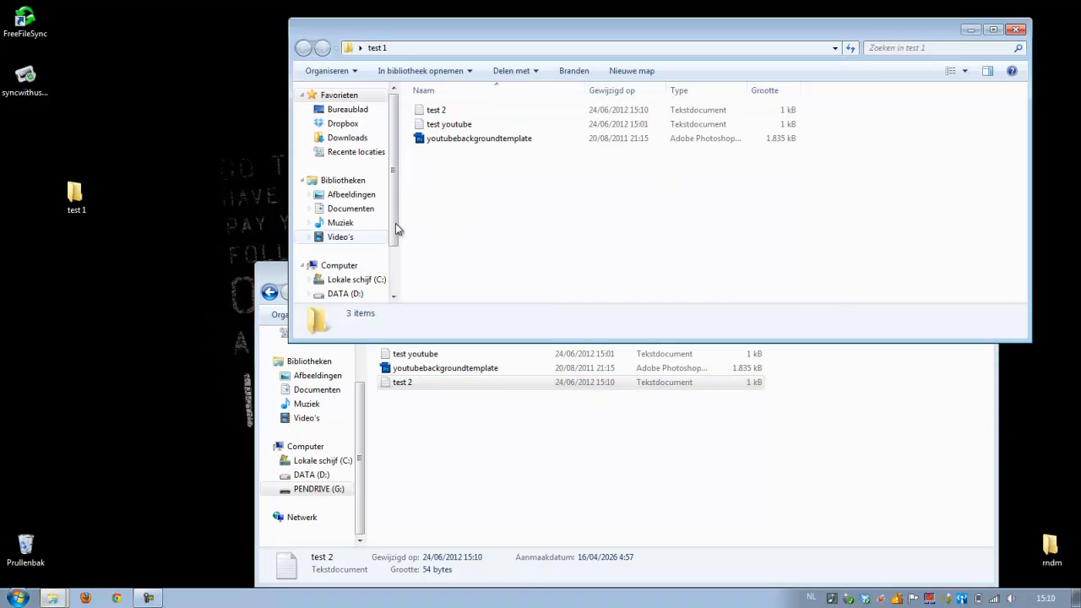
{"action": "double_click", "coordinate": [449, 124]}
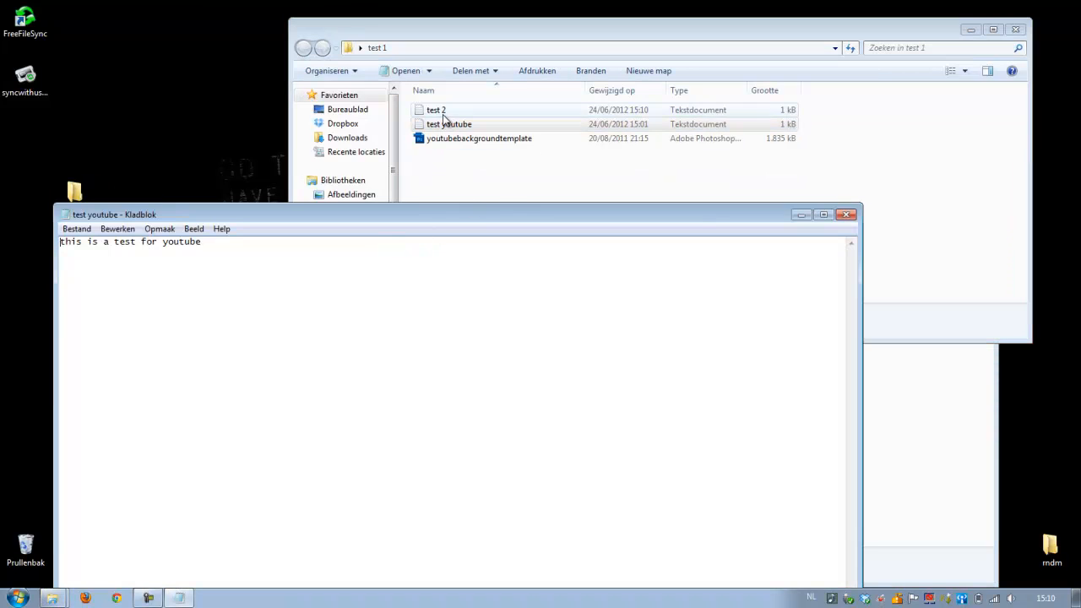
{"action": "left_click", "coordinate": [435, 109]}
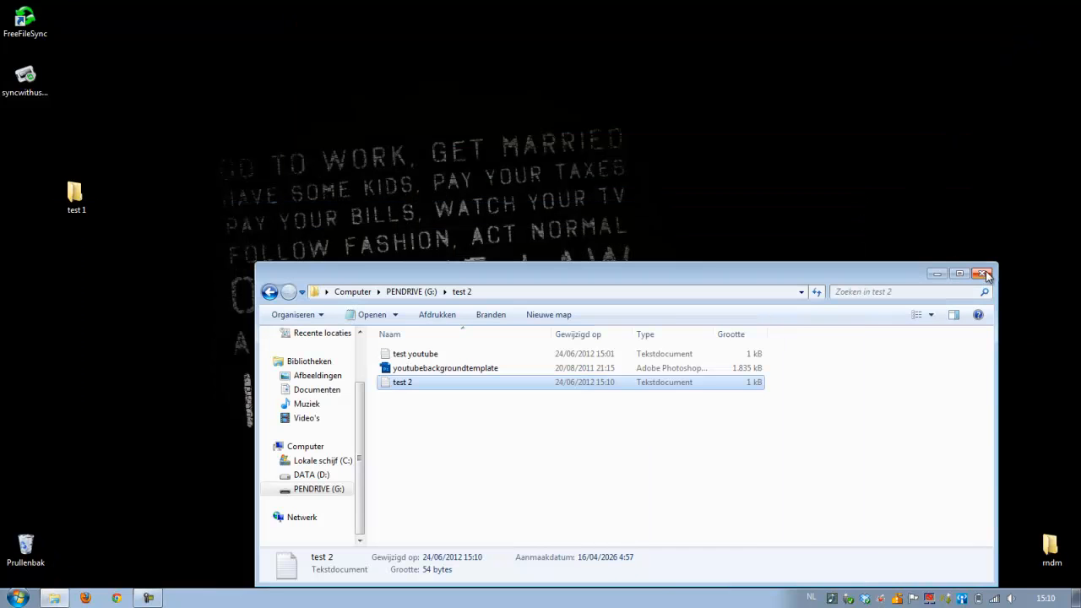
{"action": "left_click", "coordinate": [987, 273]}
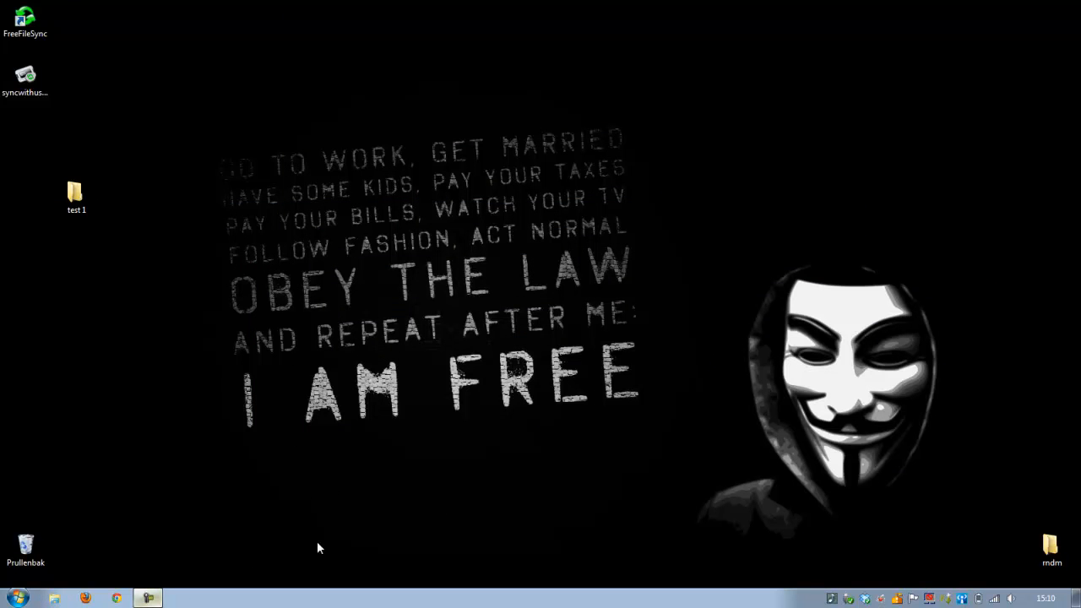